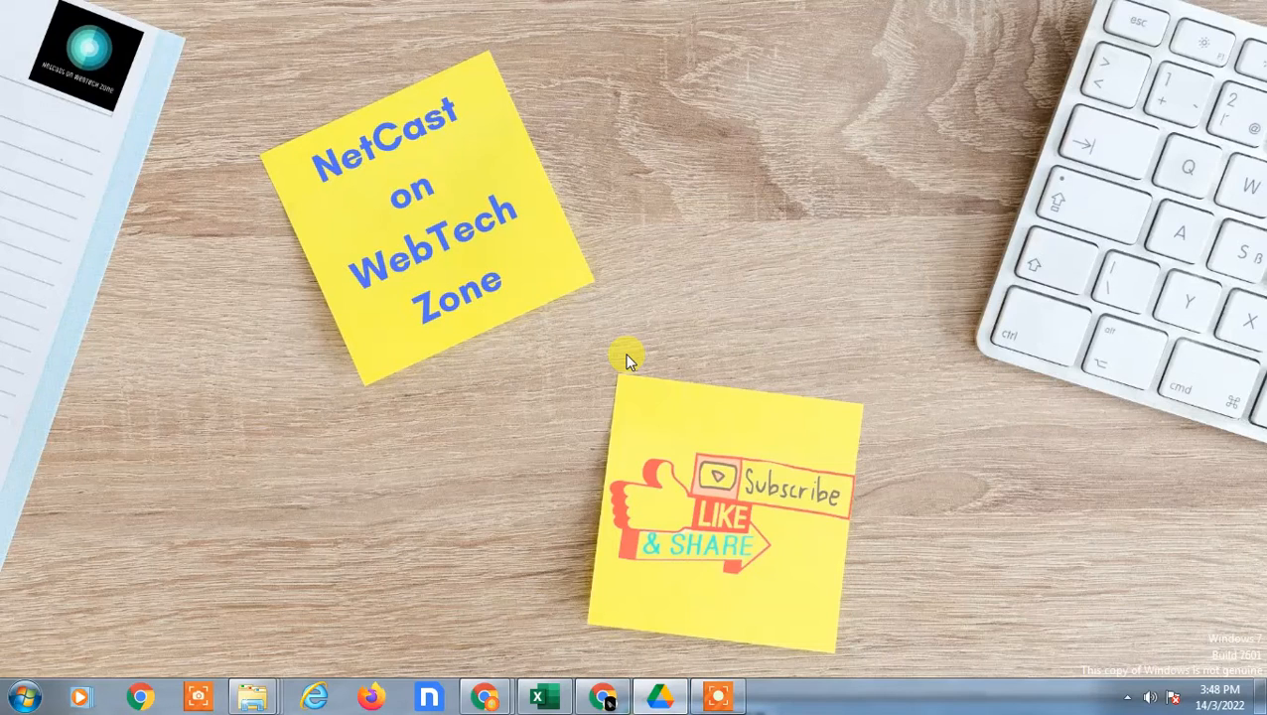
pyautogui.moveTo(832, 268)
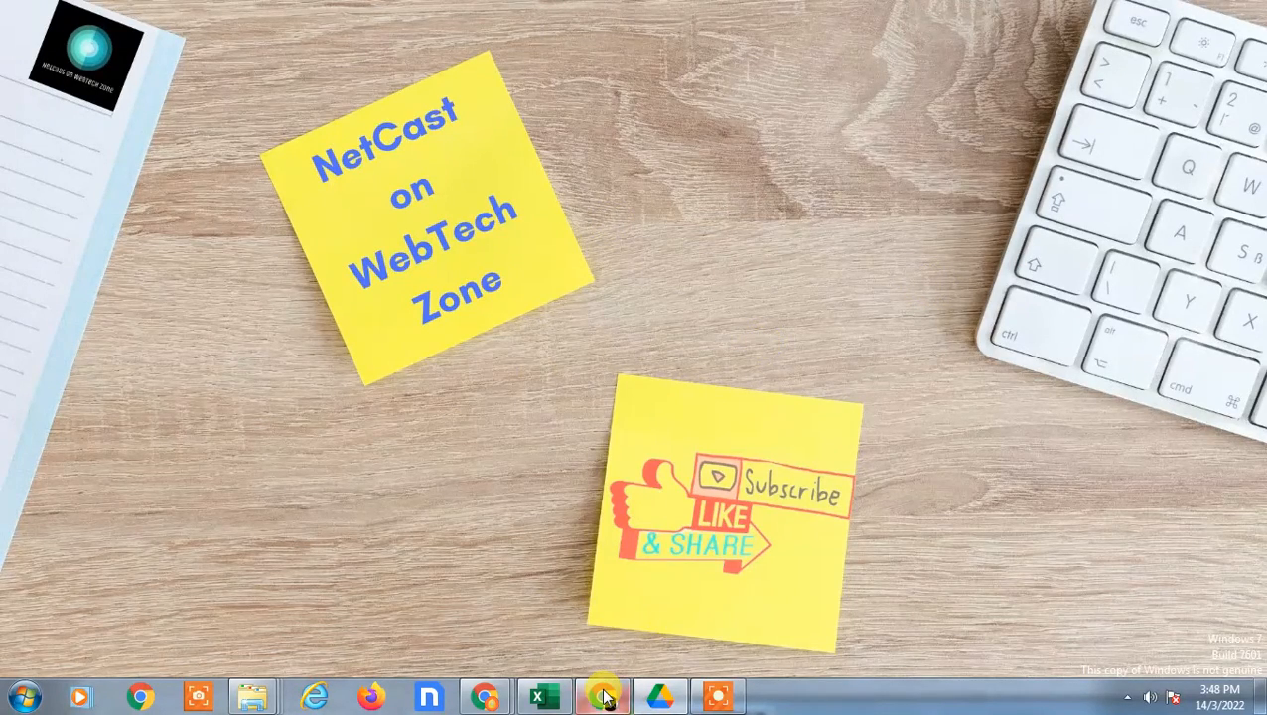
# Show the empty Computers section in Drive and follow its Learn more link to the help article.
pyautogui.click(604, 695)
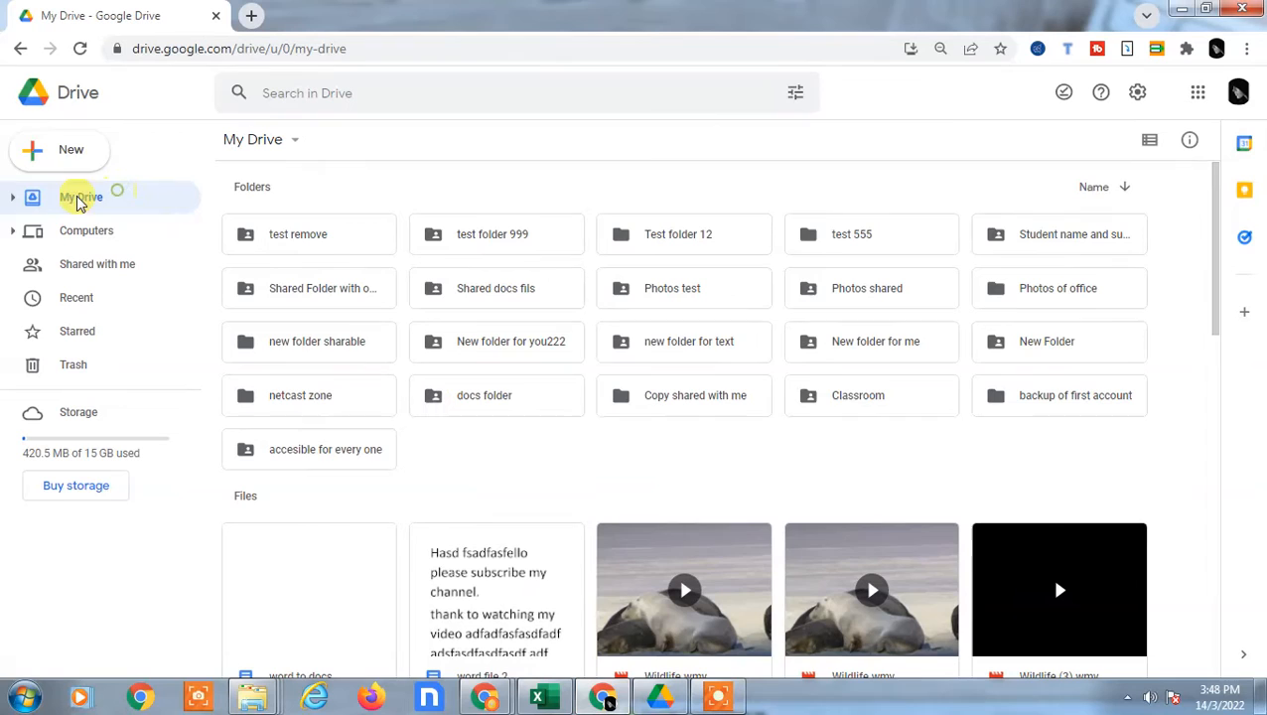
pyautogui.click(1238, 93)
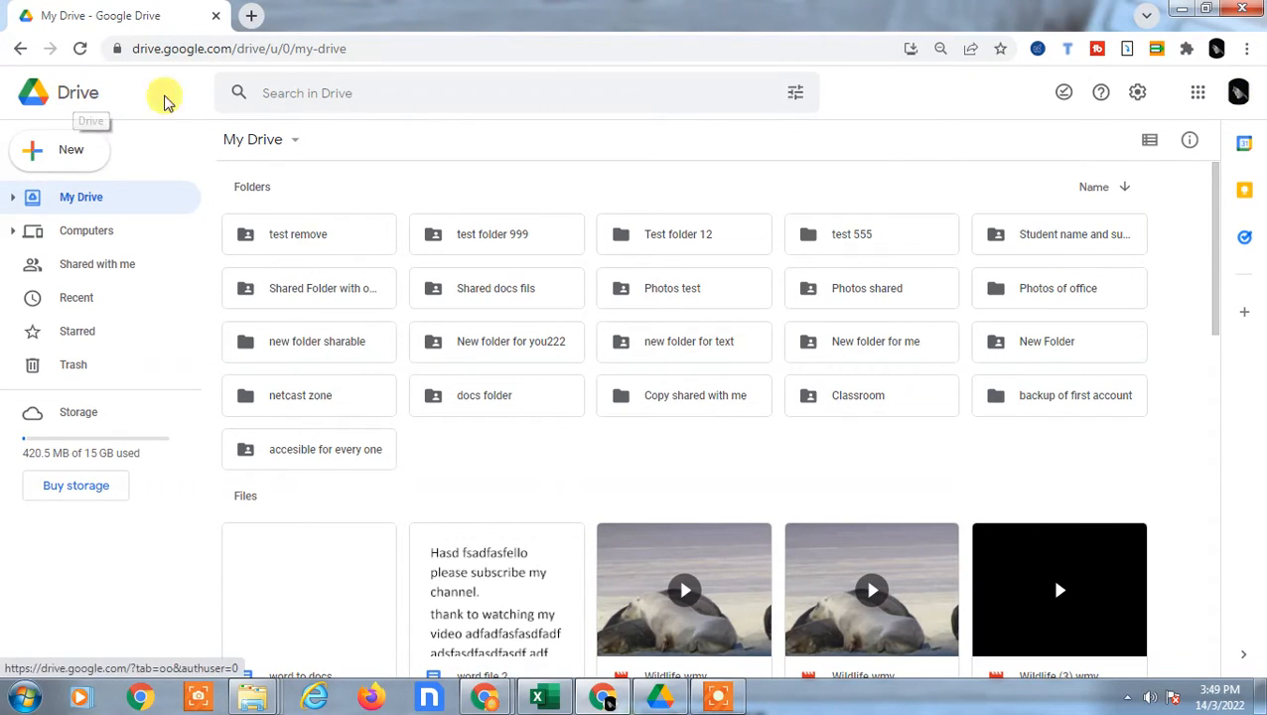
pyautogui.moveTo(121, 233)
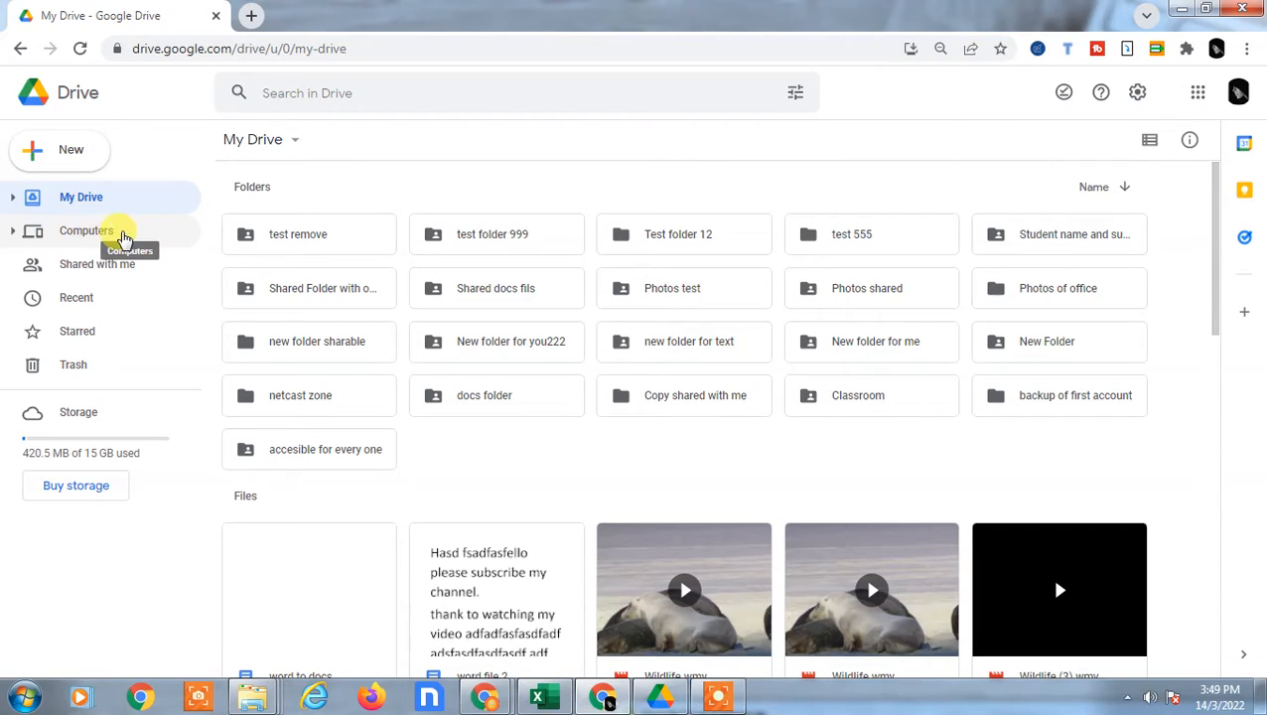
pyautogui.click(86, 230)
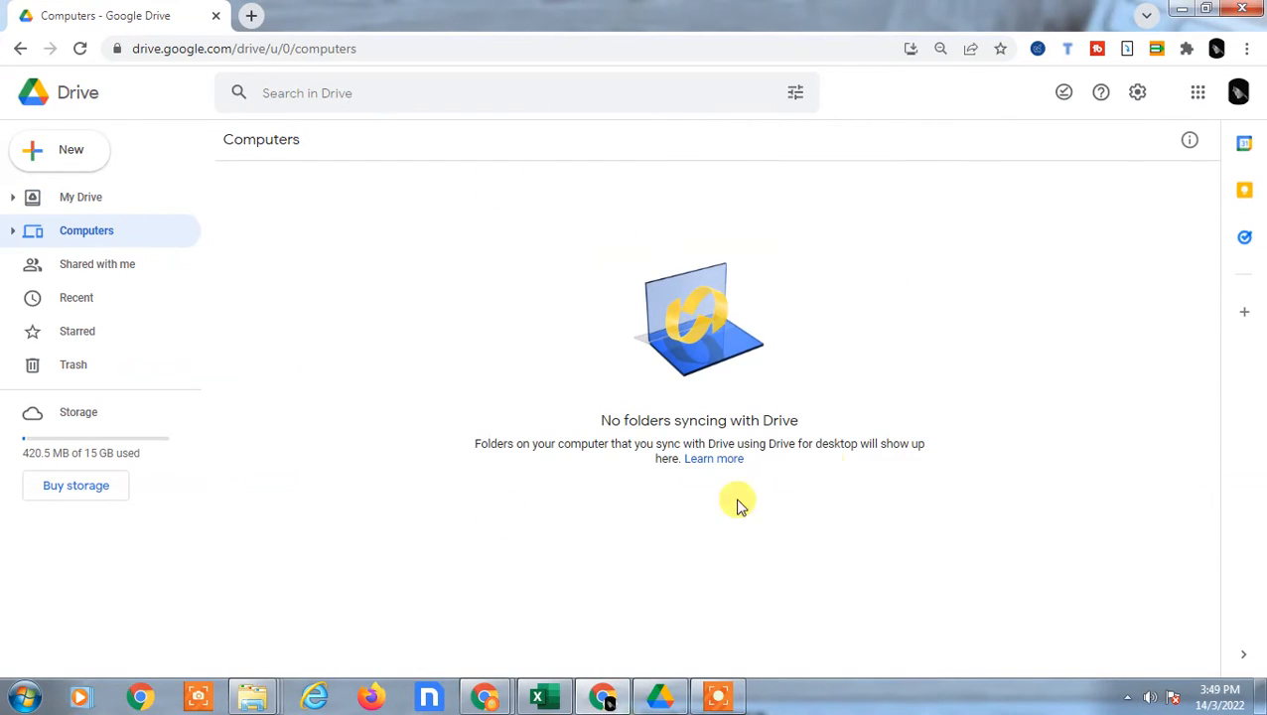
pyautogui.moveTo(344, 348)
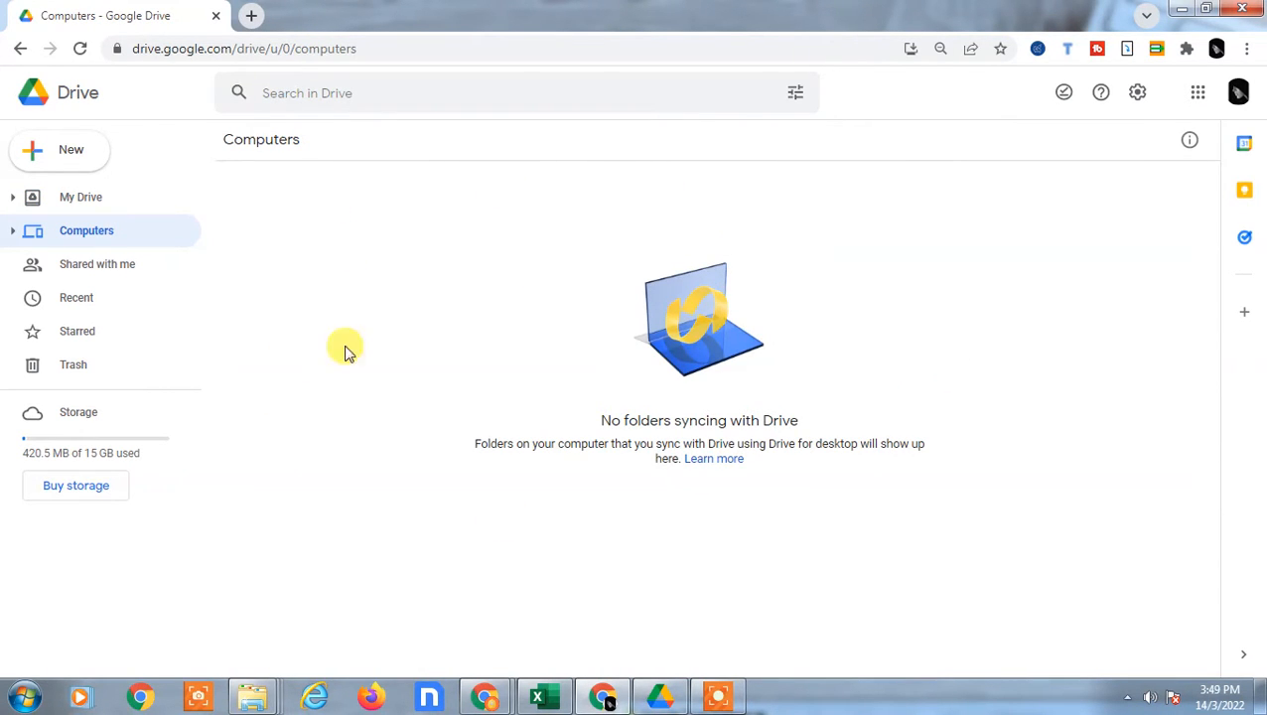
pyautogui.moveTo(1115, 464)
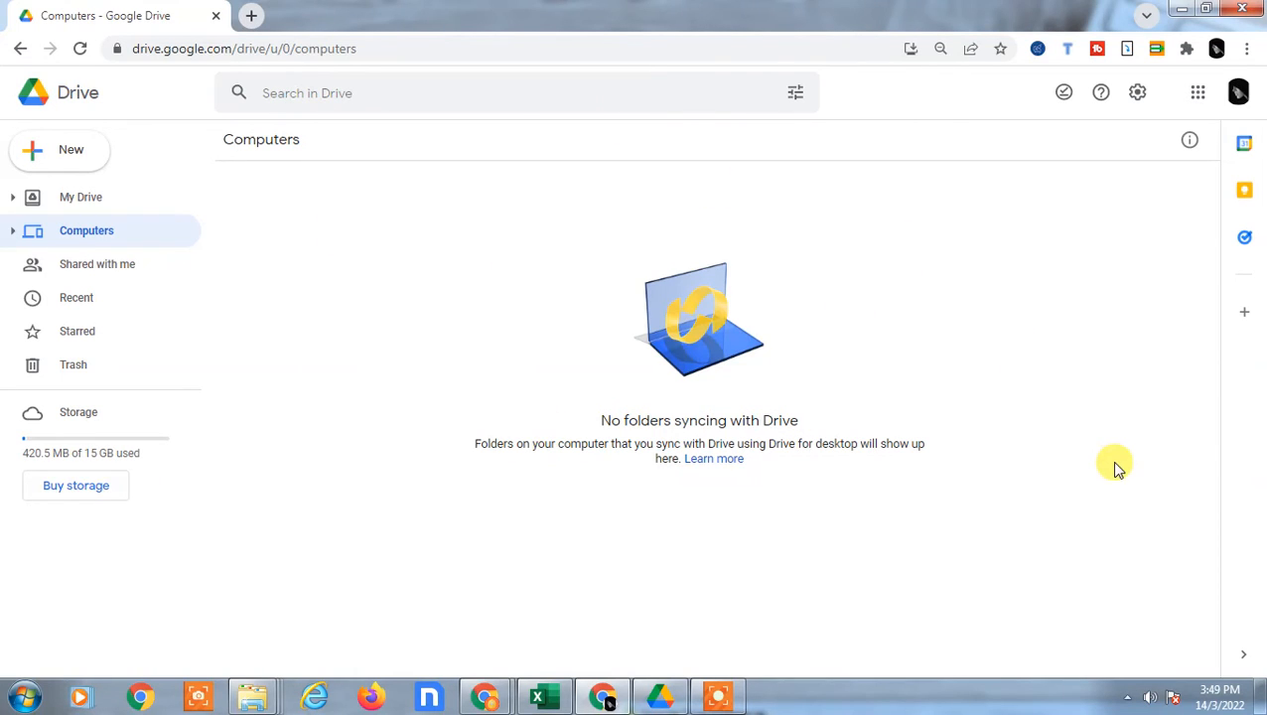
pyautogui.moveTo(373, 330)
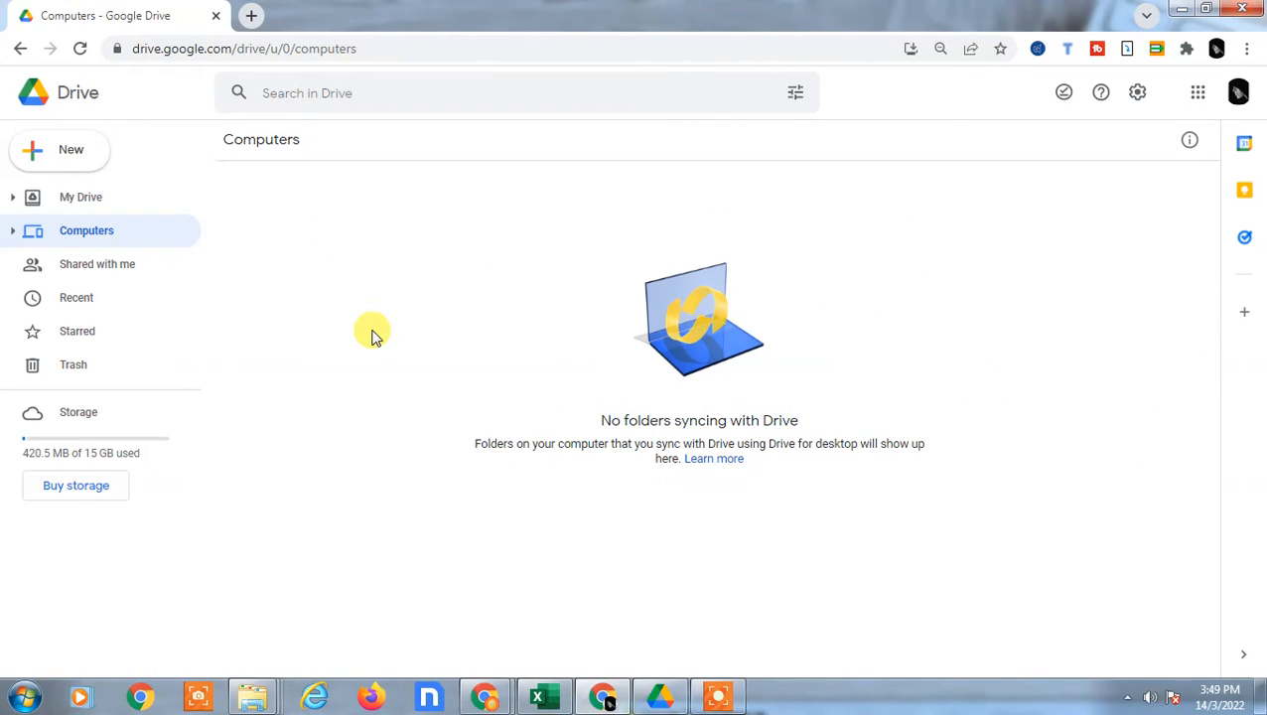
pyautogui.moveTo(730, 459)
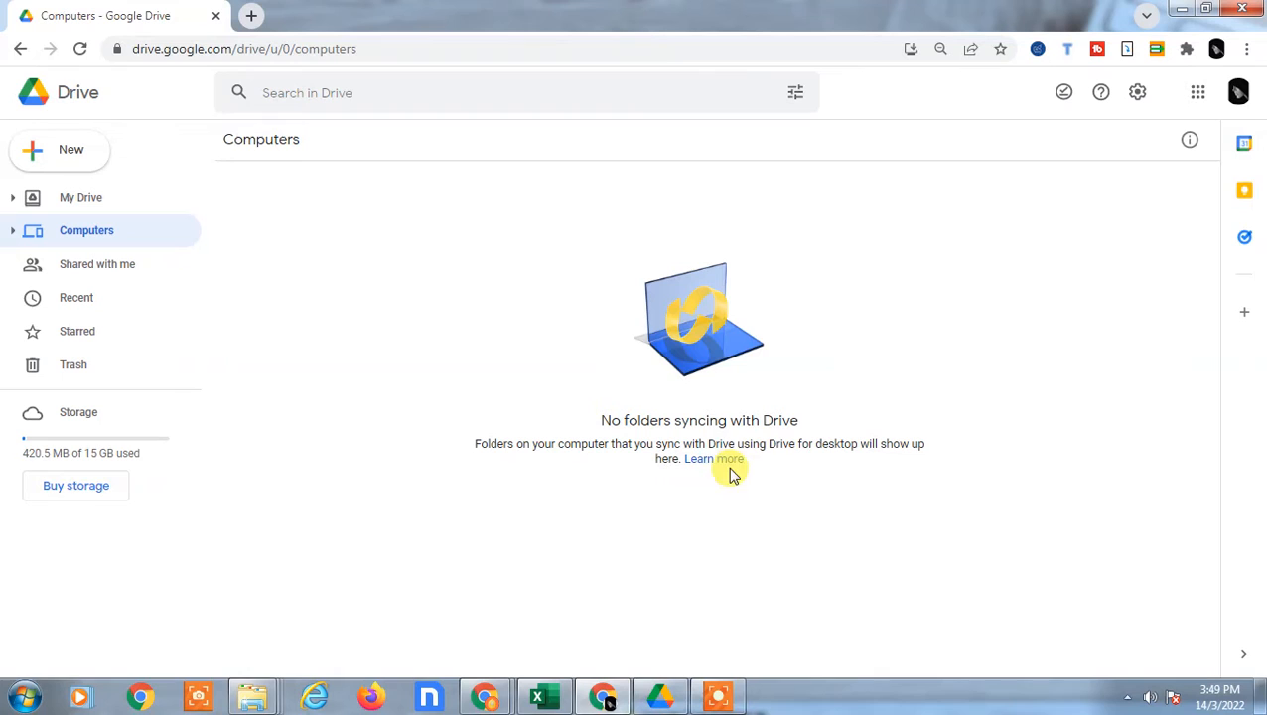
pyautogui.click(713, 457)
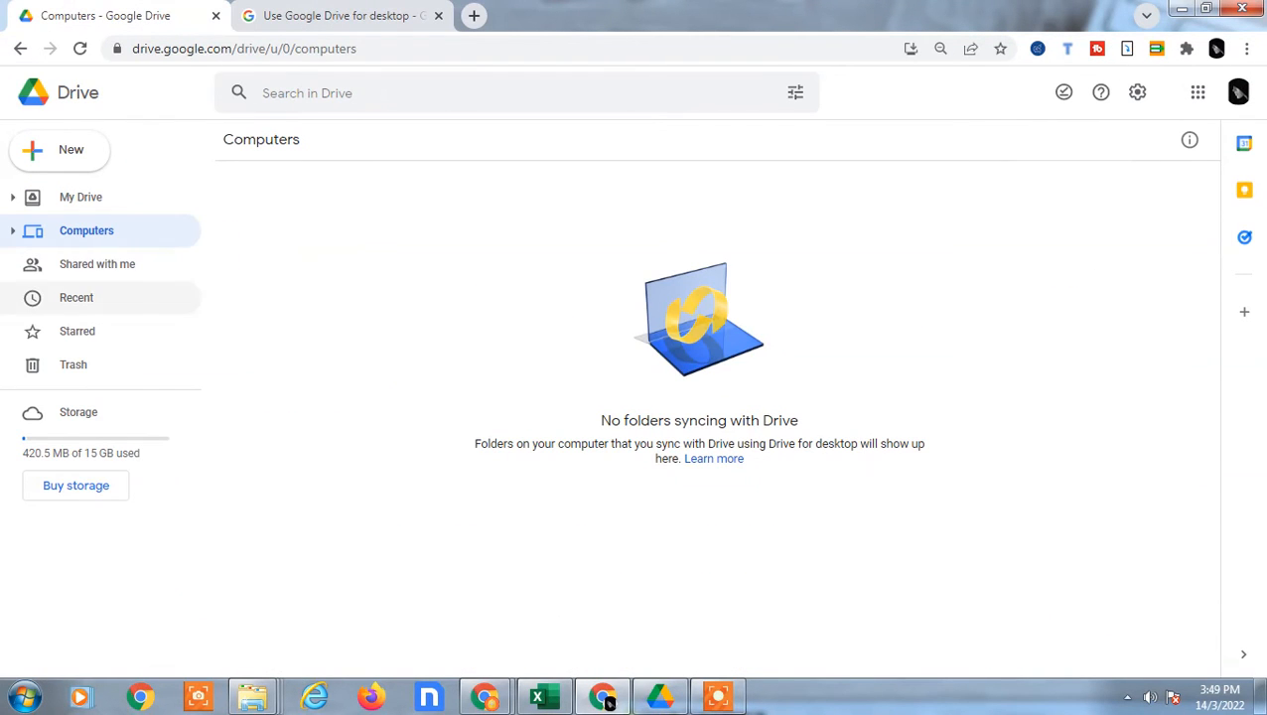
pyautogui.moveTo(713, 458)
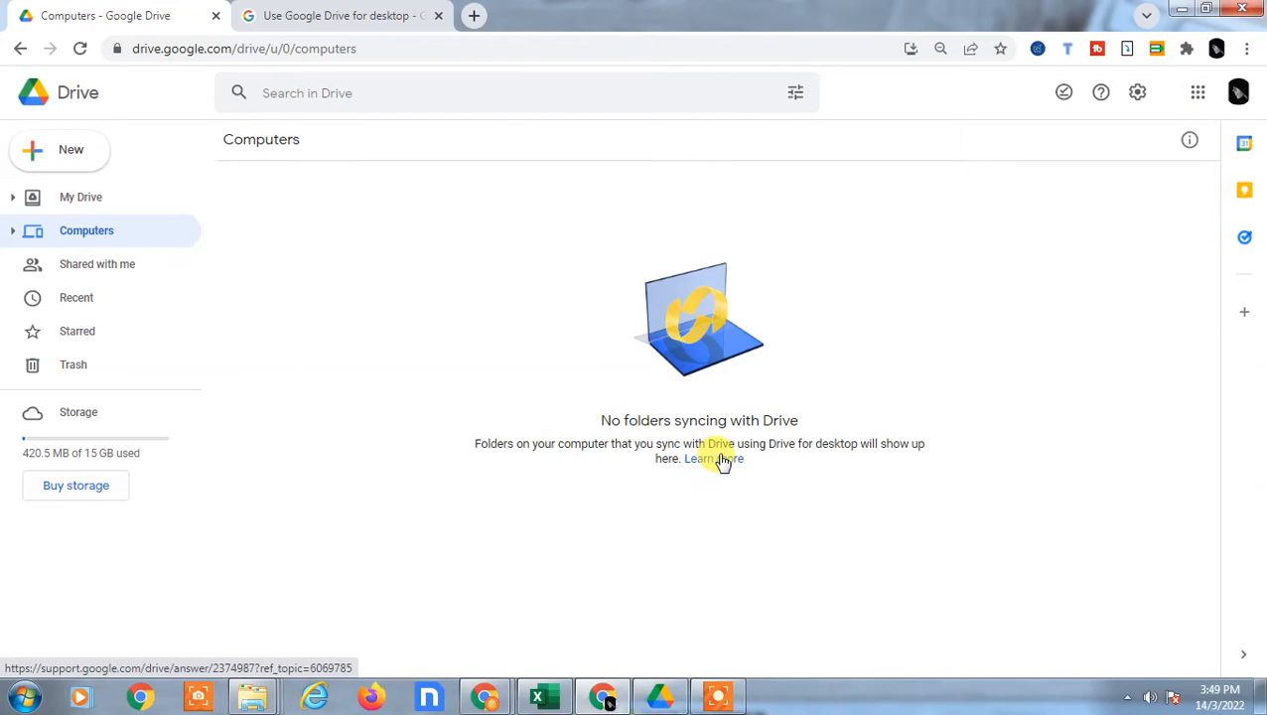
pyautogui.moveTo(812, 460)
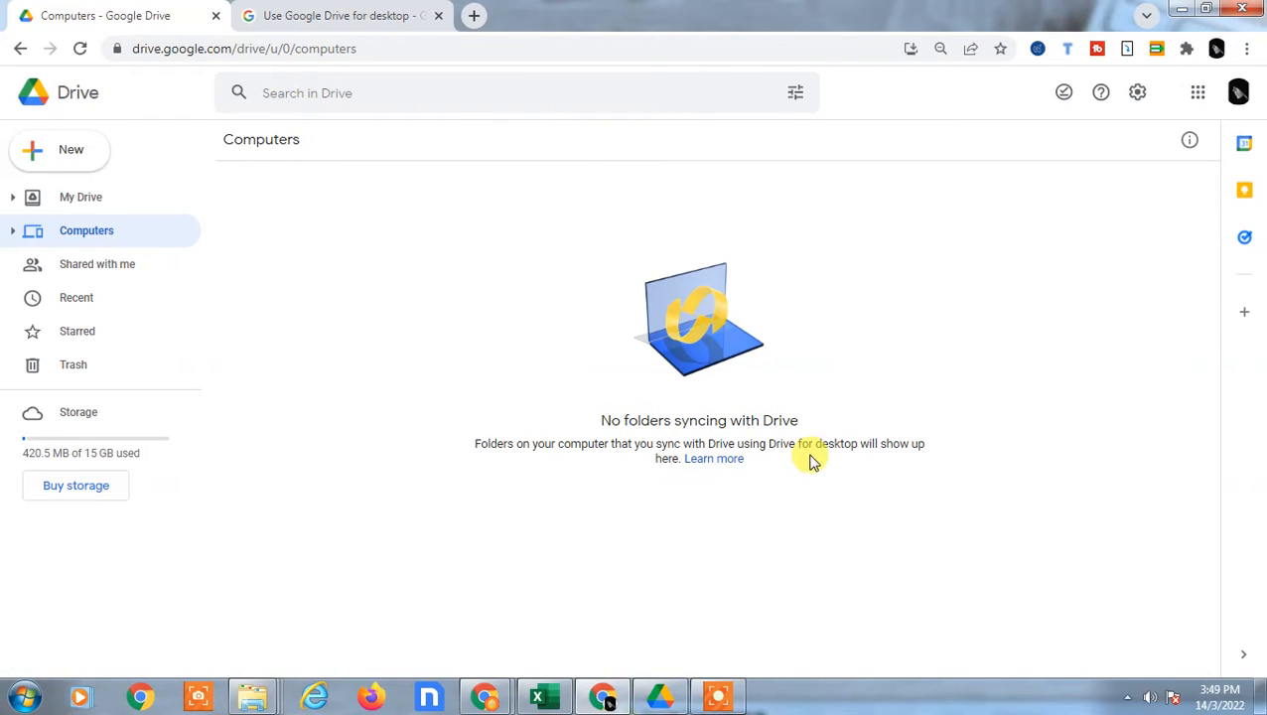
pyautogui.moveTo(421, 328)
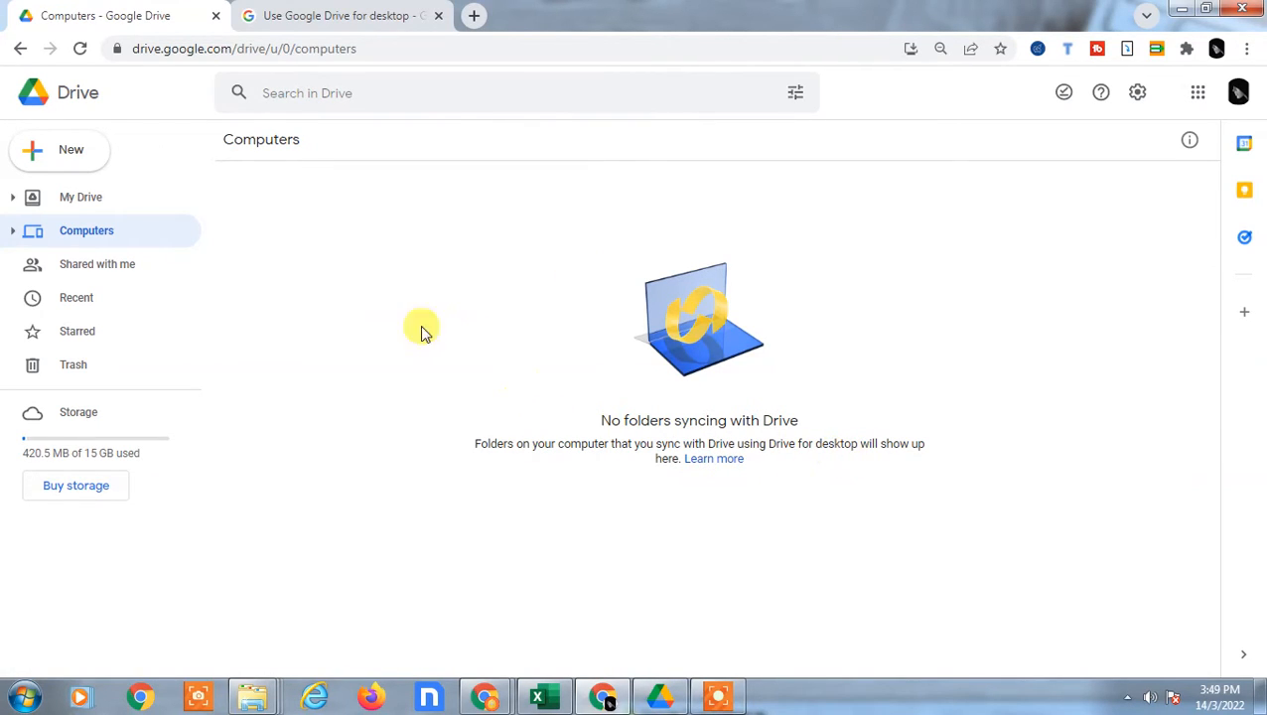
# Read the Drive for desktop help article and move on to the upcoming sync client changes article.
pyautogui.click(337, 15)
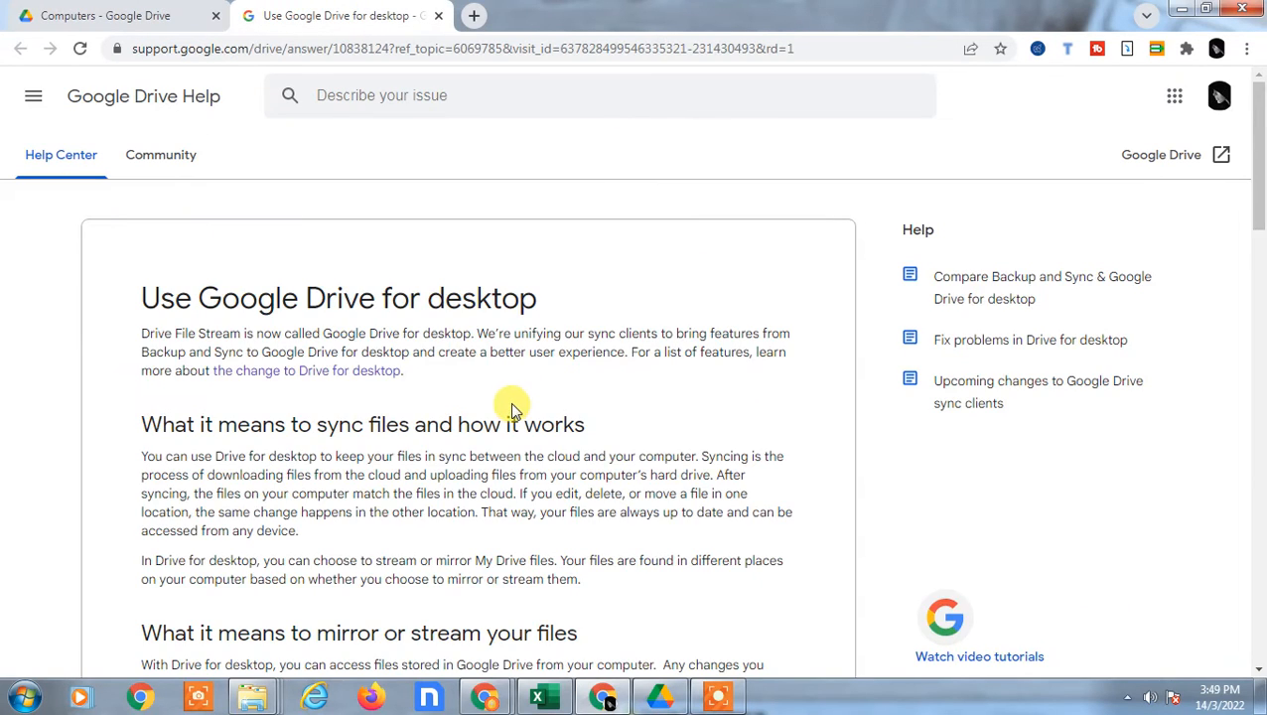
pyautogui.moveTo(251, 297)
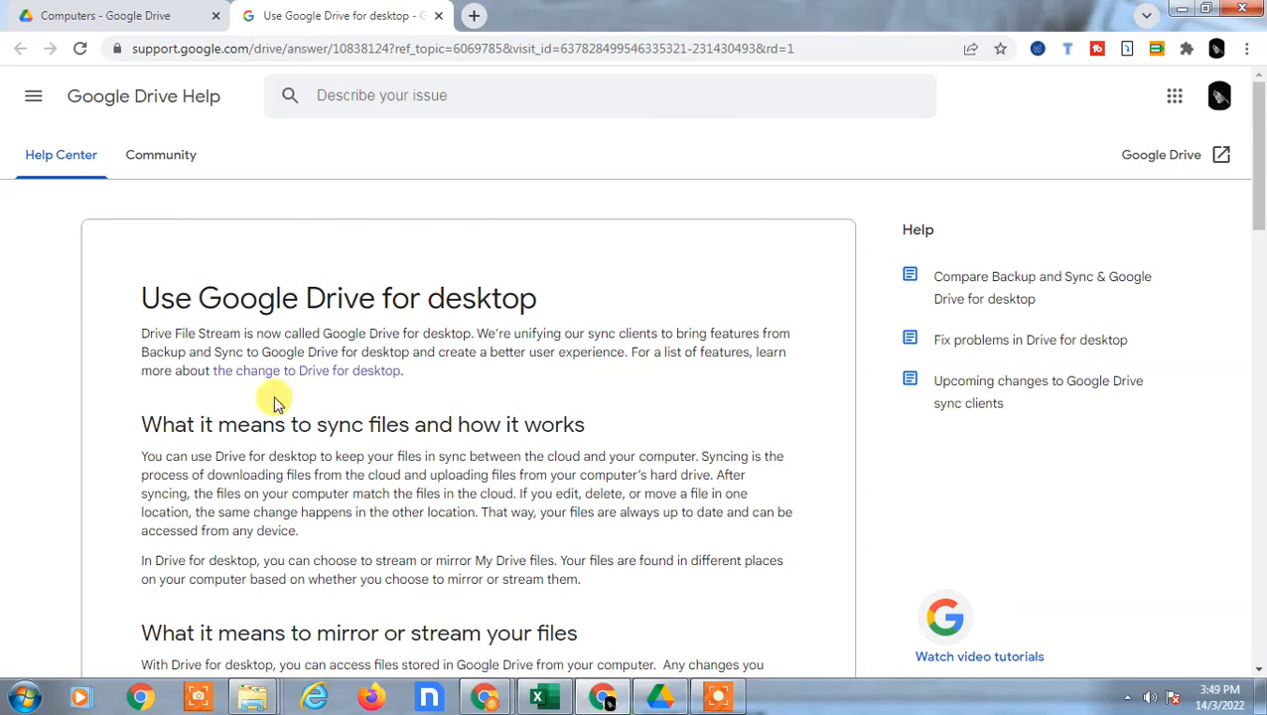
pyautogui.moveTo(288, 380)
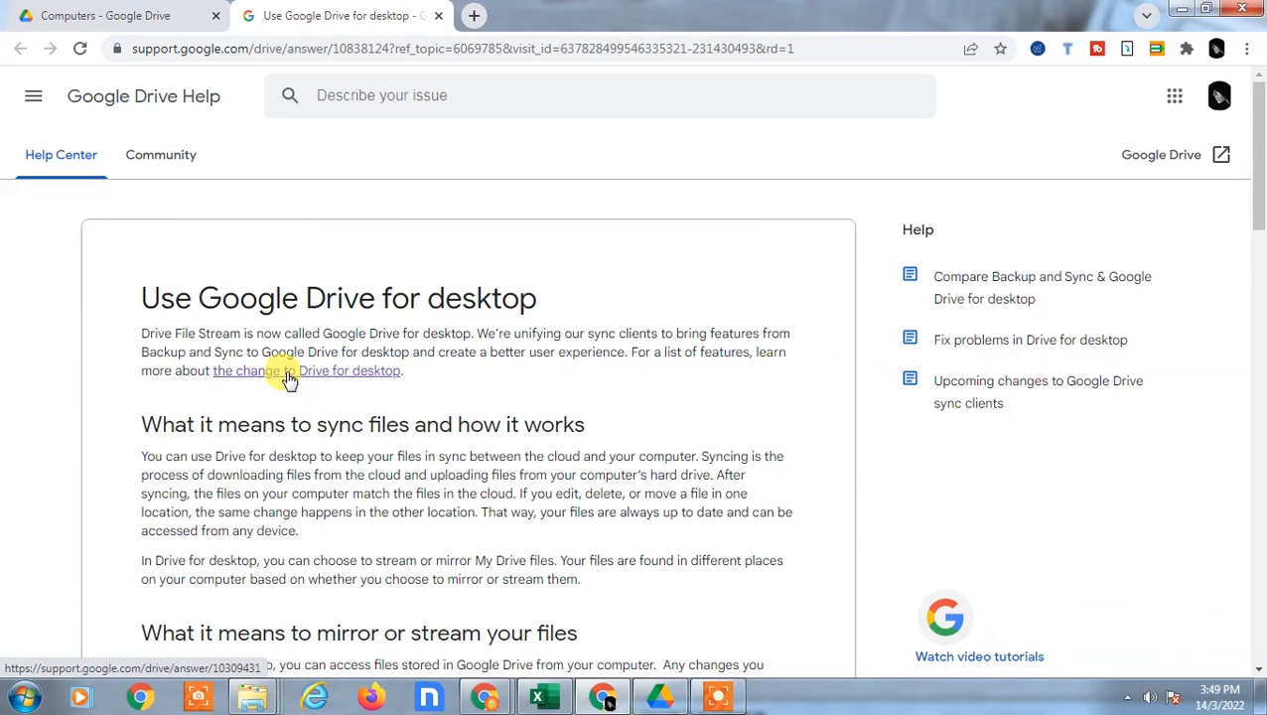
pyautogui.scroll(-3)
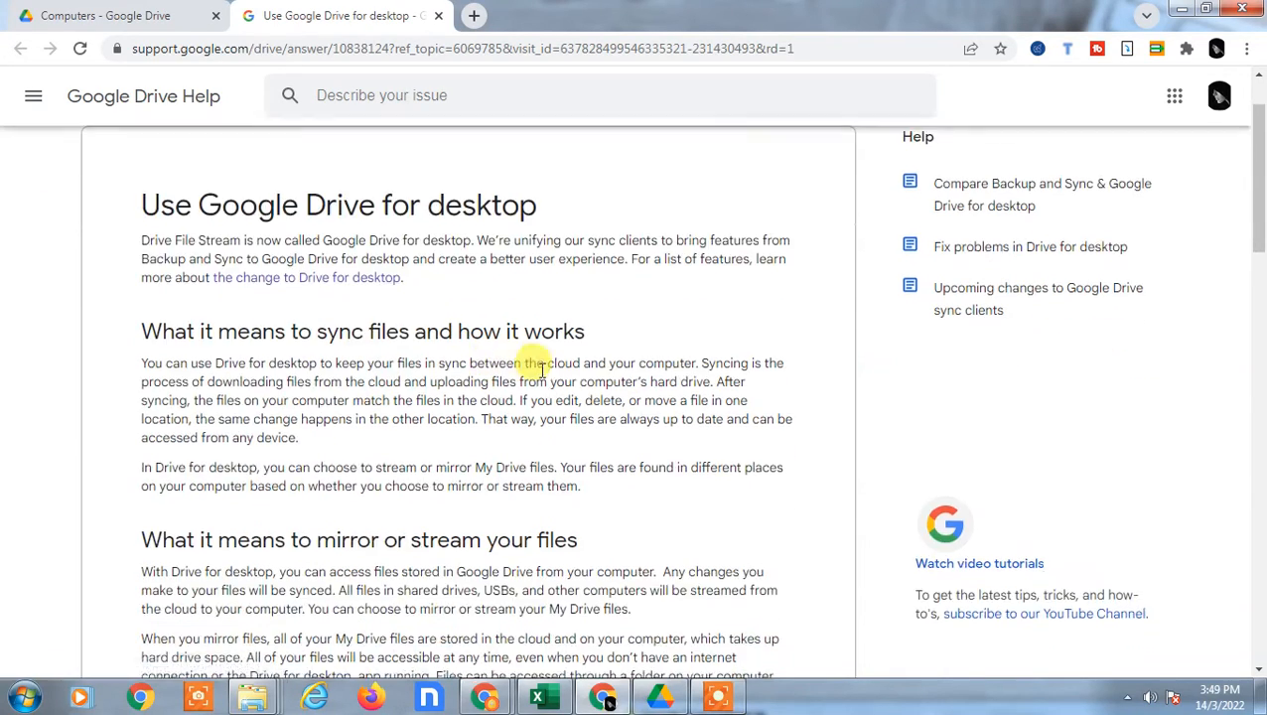
pyautogui.scroll(-3)
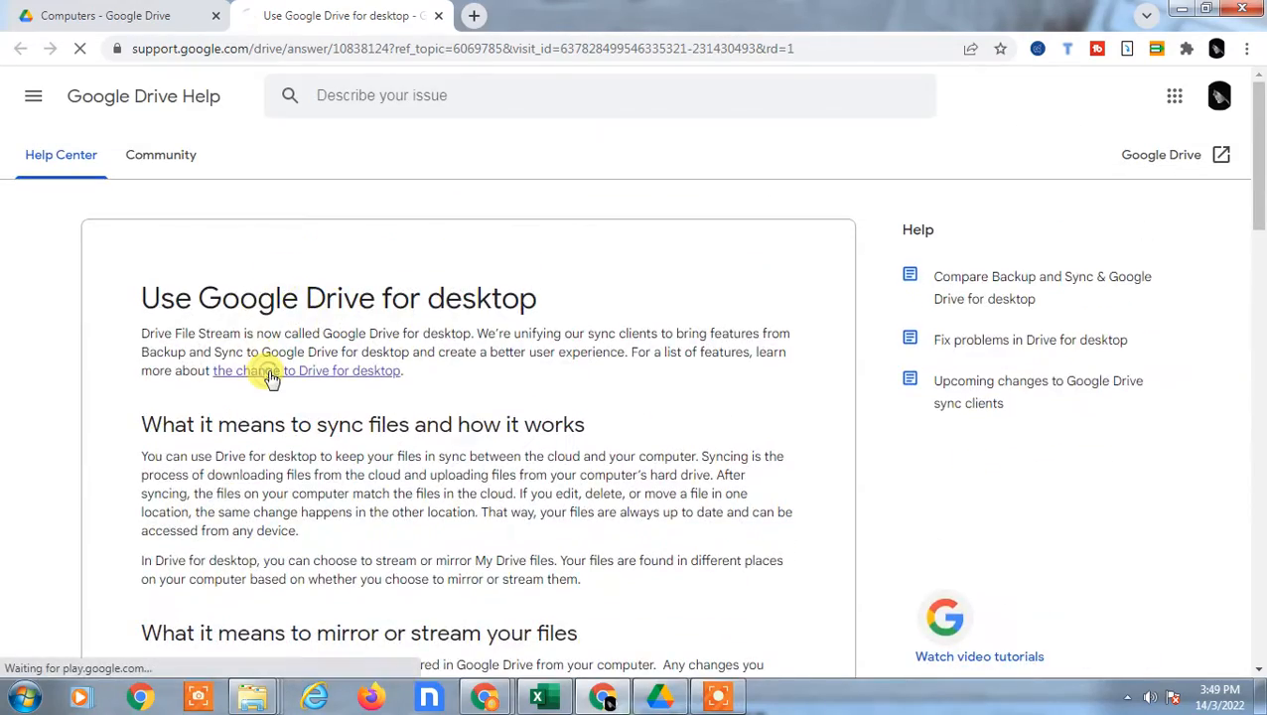
pyautogui.click(268, 370)
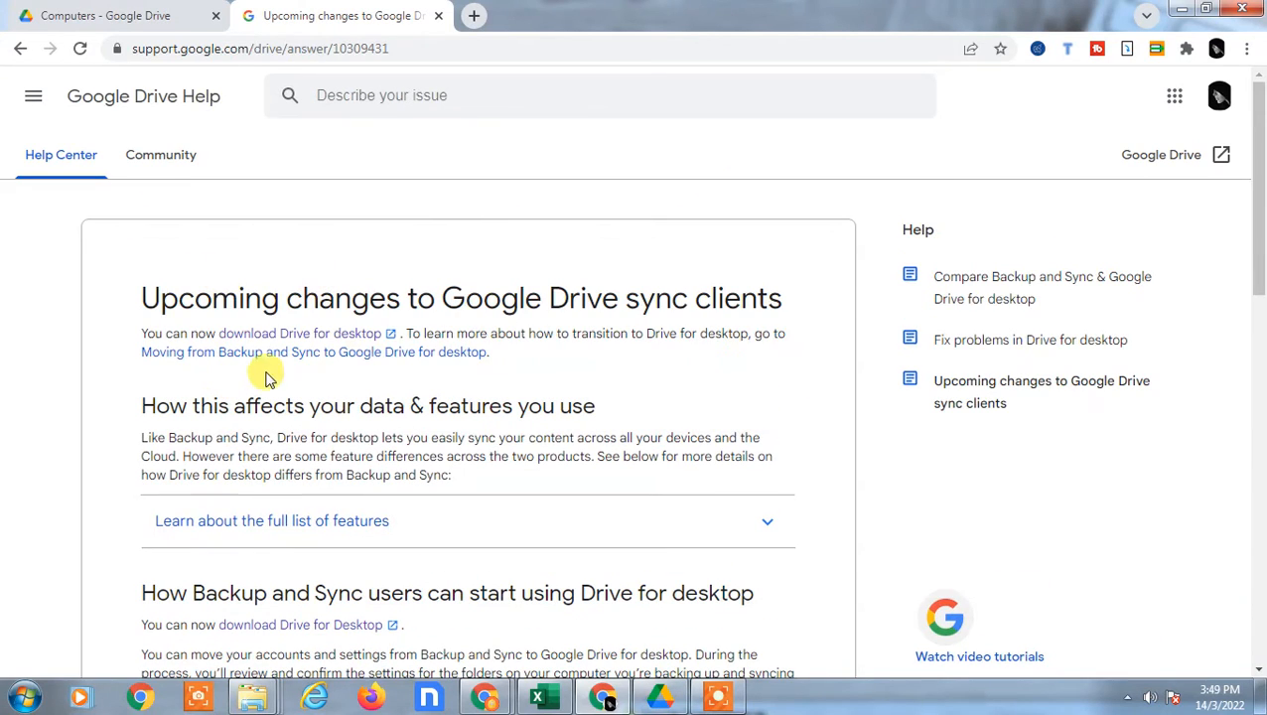
pyautogui.scroll(-3)
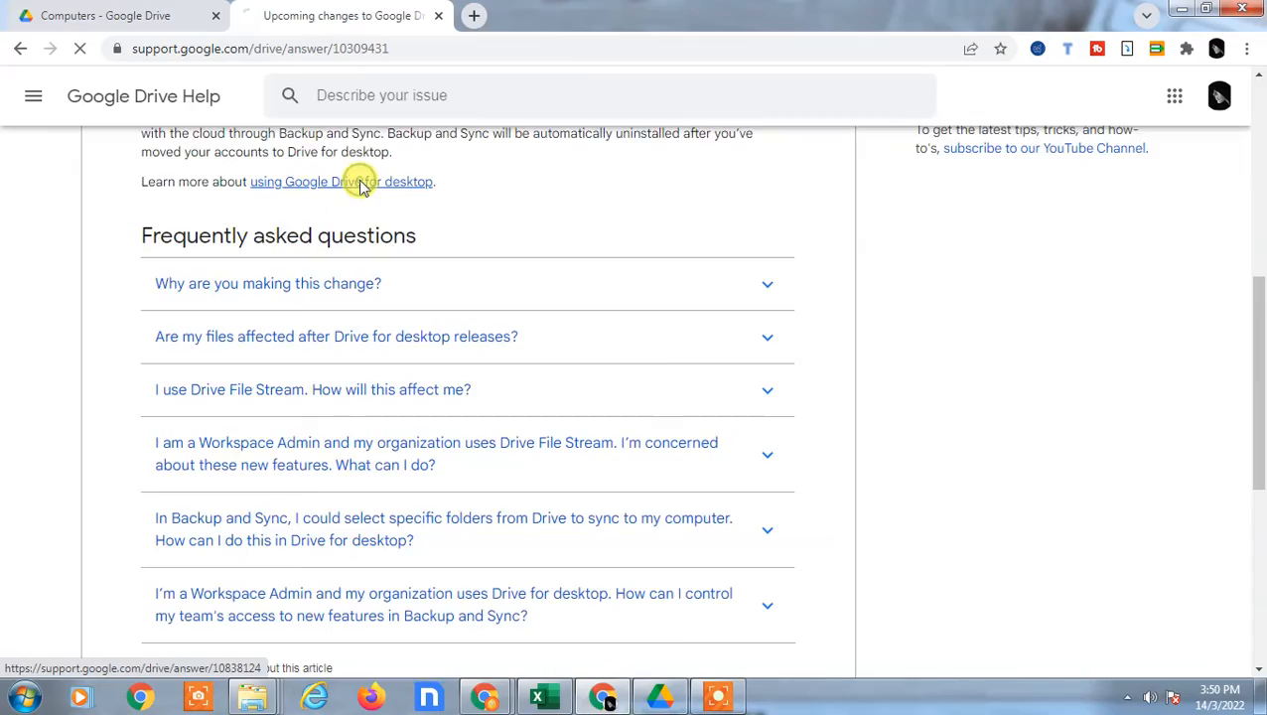
# Skim the 'using Google Drive for desktop' article and return to the upcoming changes article.
pyautogui.click(360, 182)
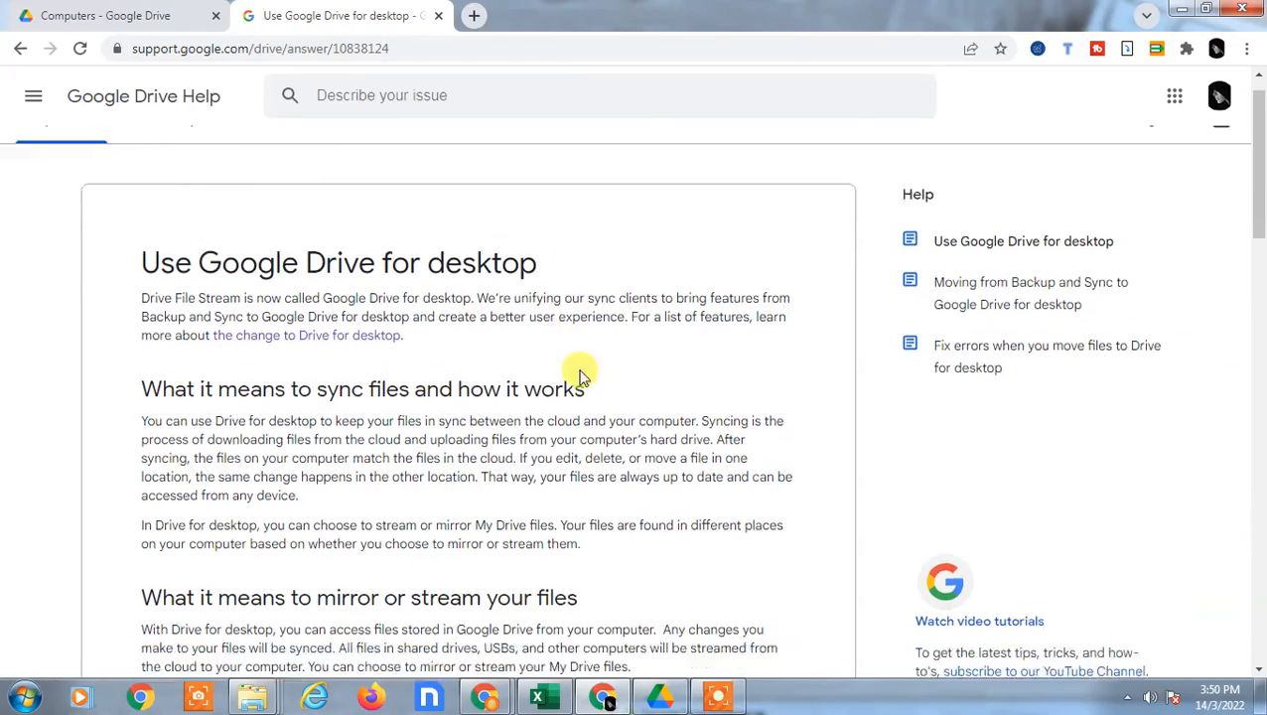
pyautogui.scroll(-3)
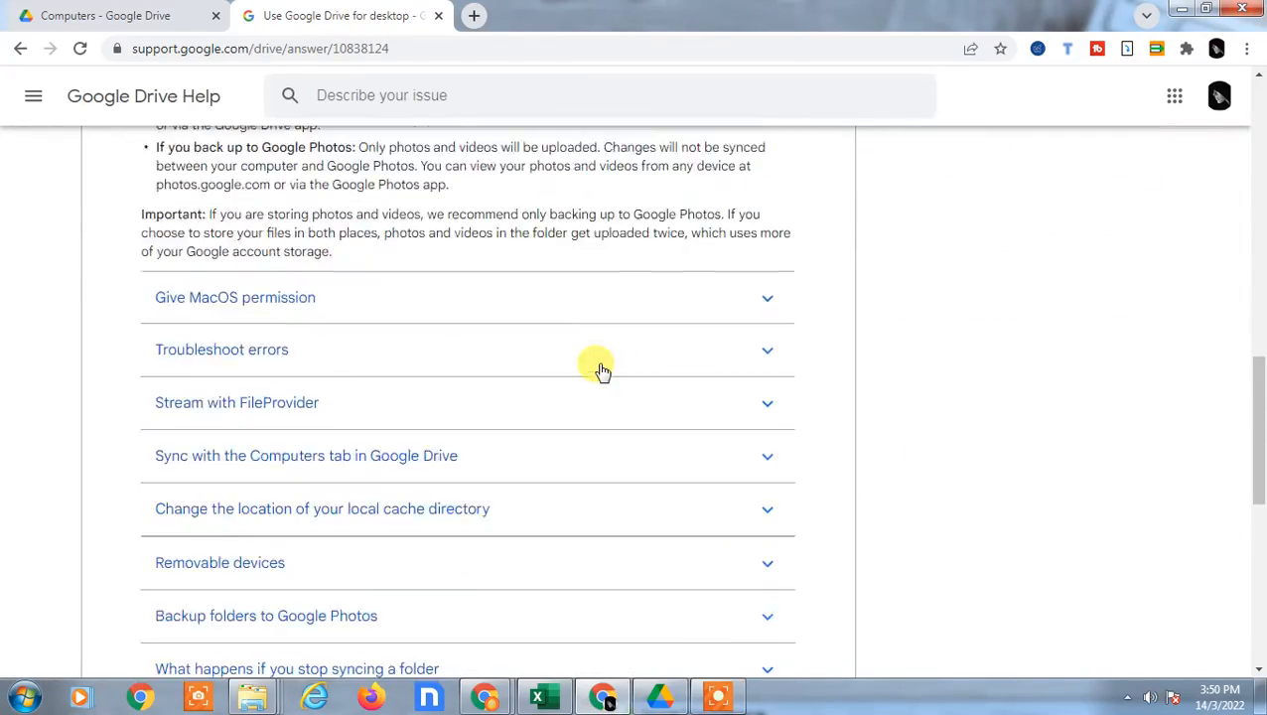
pyautogui.scroll(3)
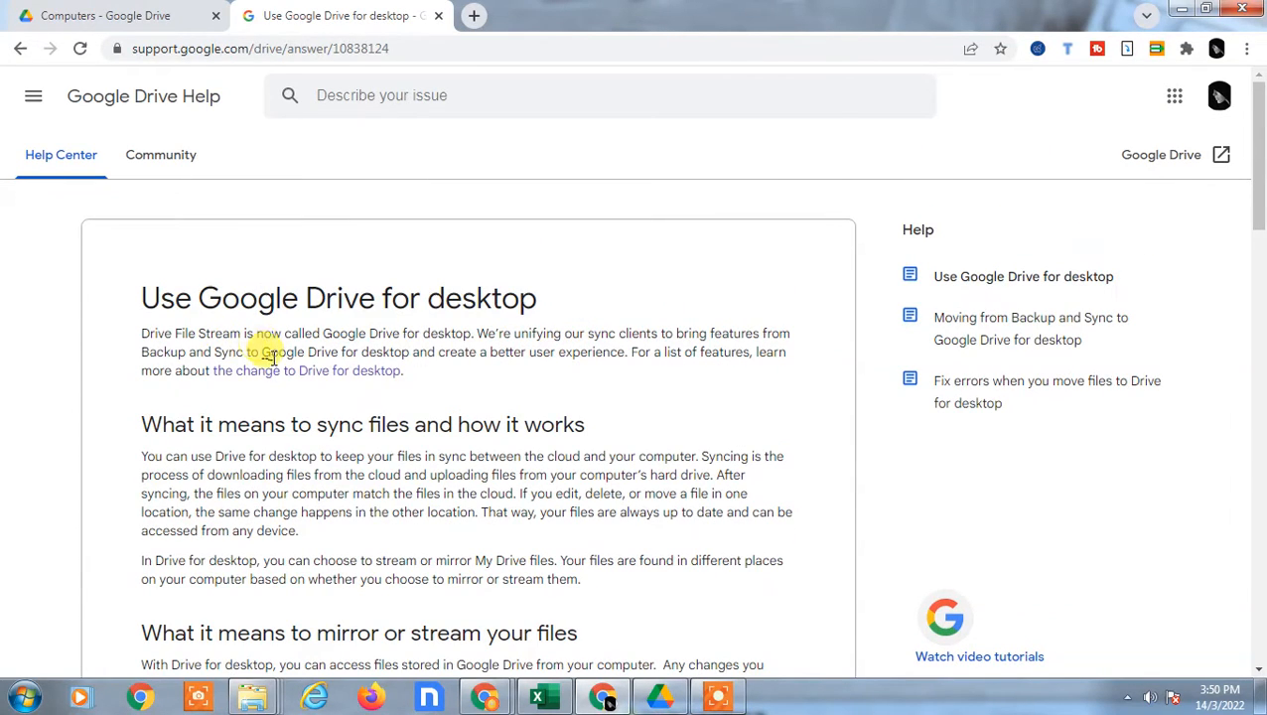
pyautogui.moveTo(298, 378)
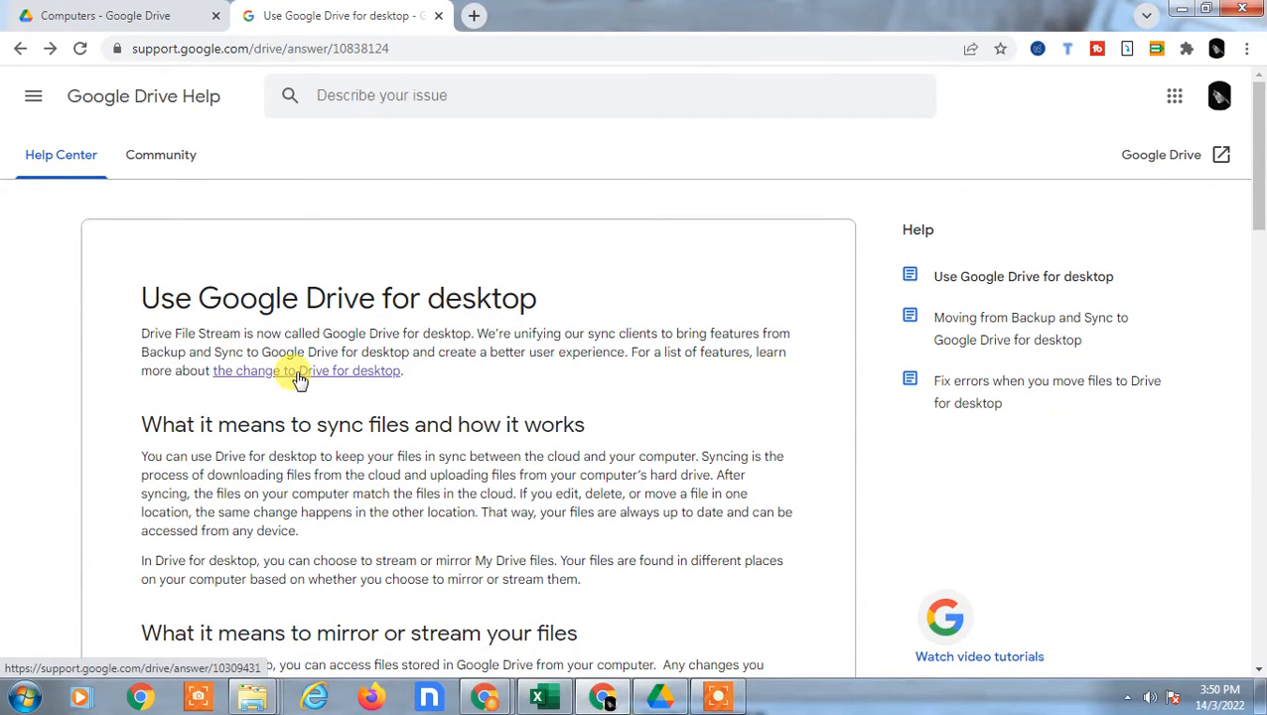
pyautogui.click(285, 371)
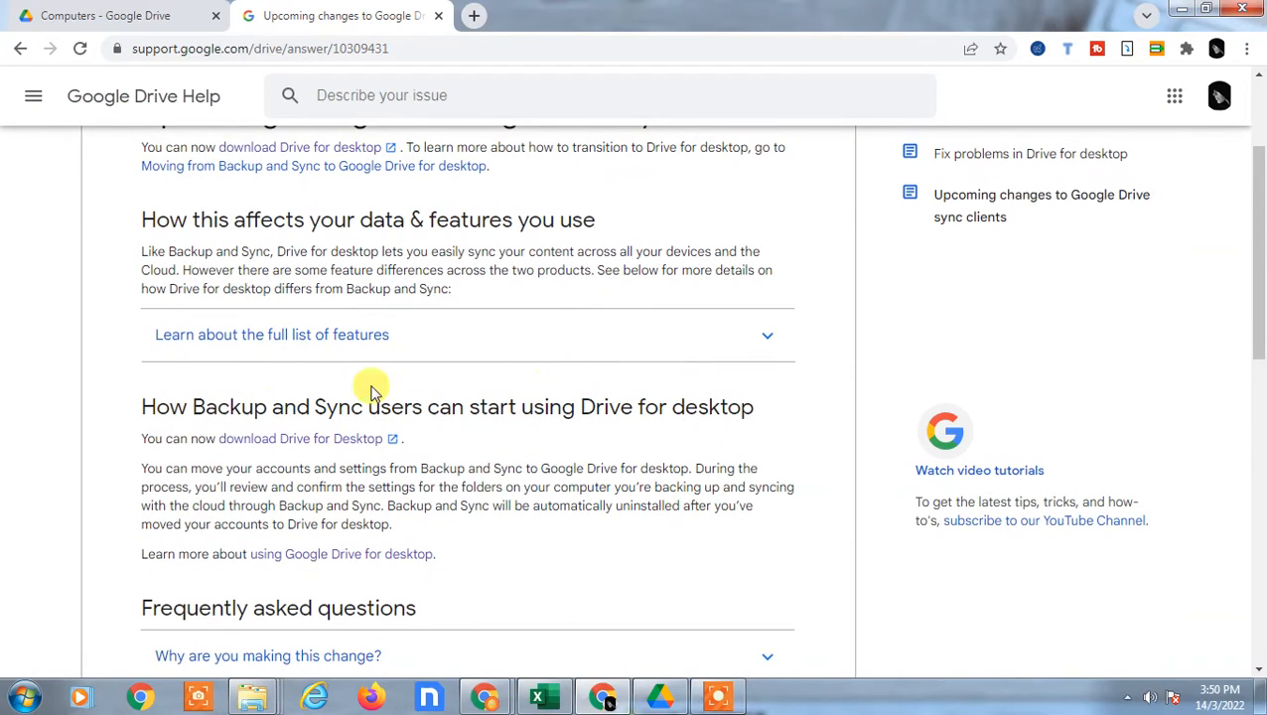
pyautogui.moveTo(301, 438)
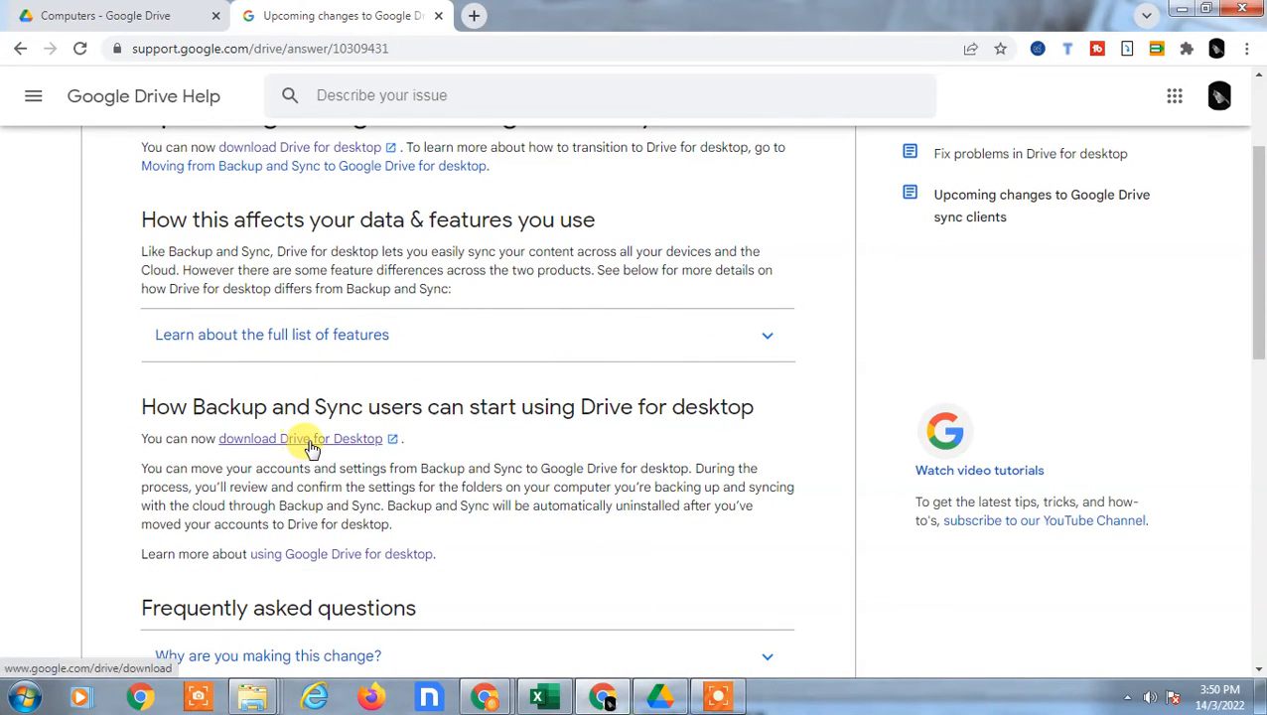
# Load the Drive for desktop download page in a fresh tab via the 'download' address.
pyautogui.click(300, 438)
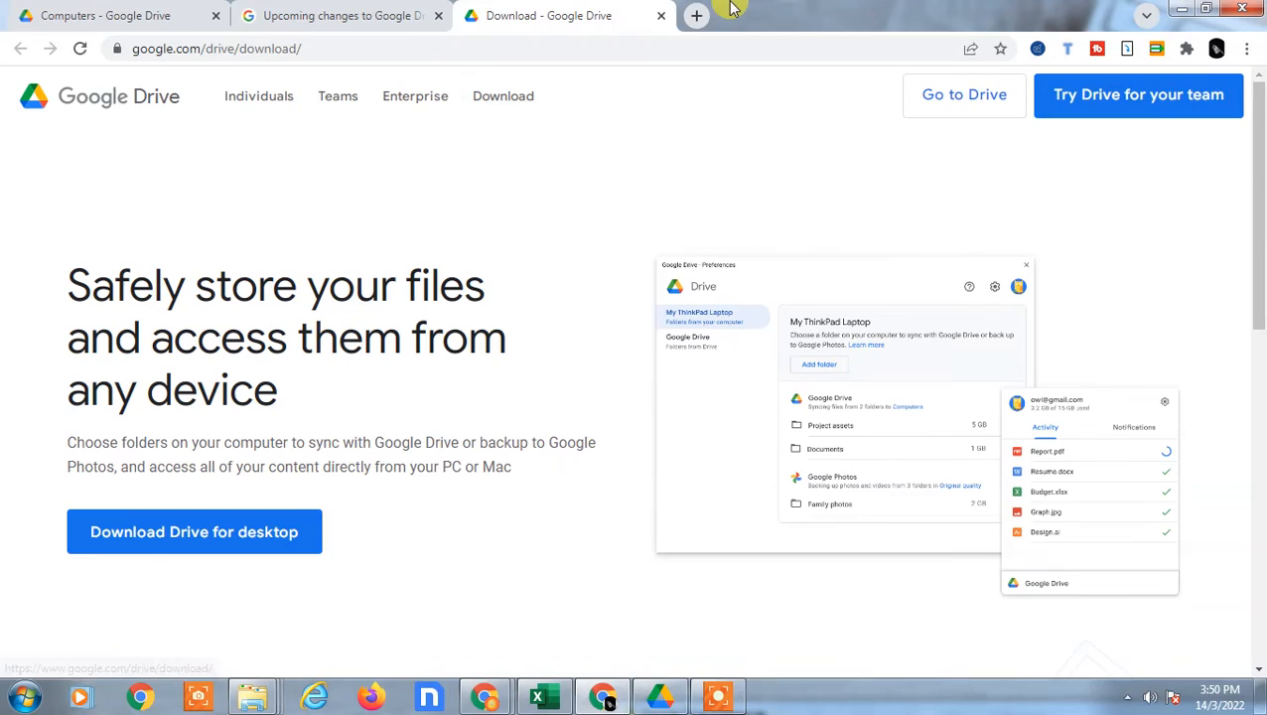
pyautogui.click(696, 15)
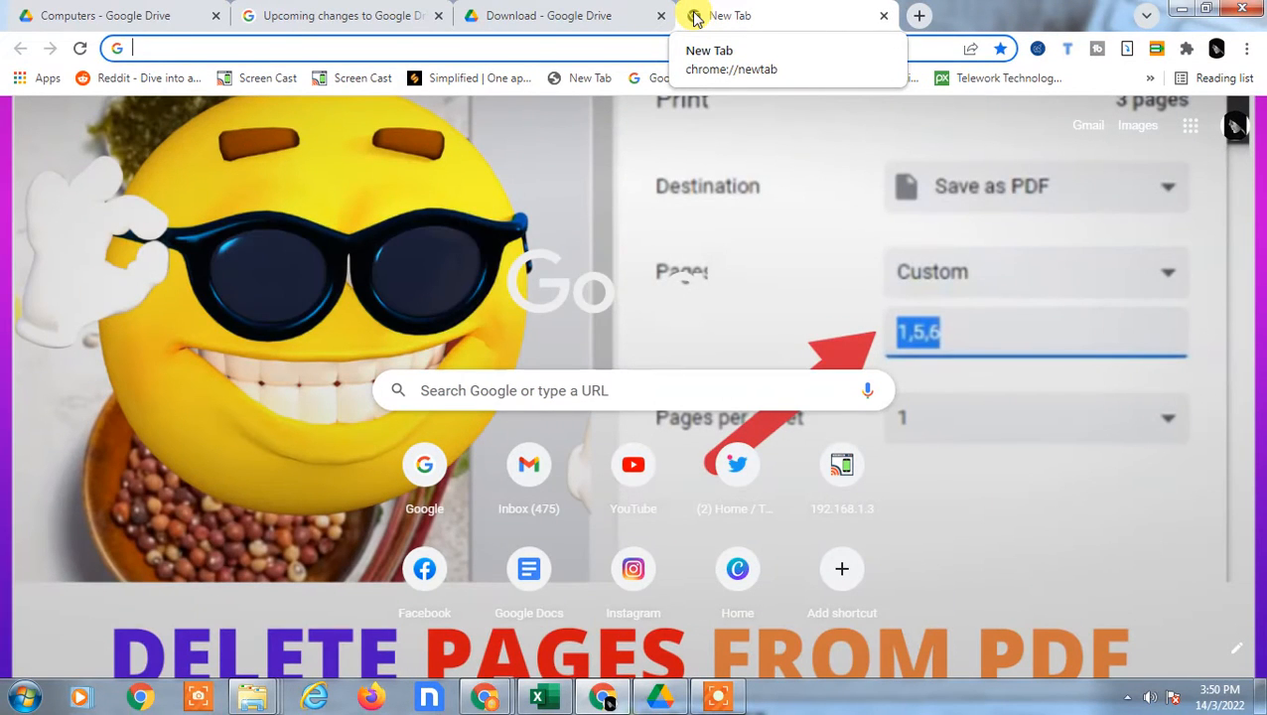
pyautogui.write('download/')
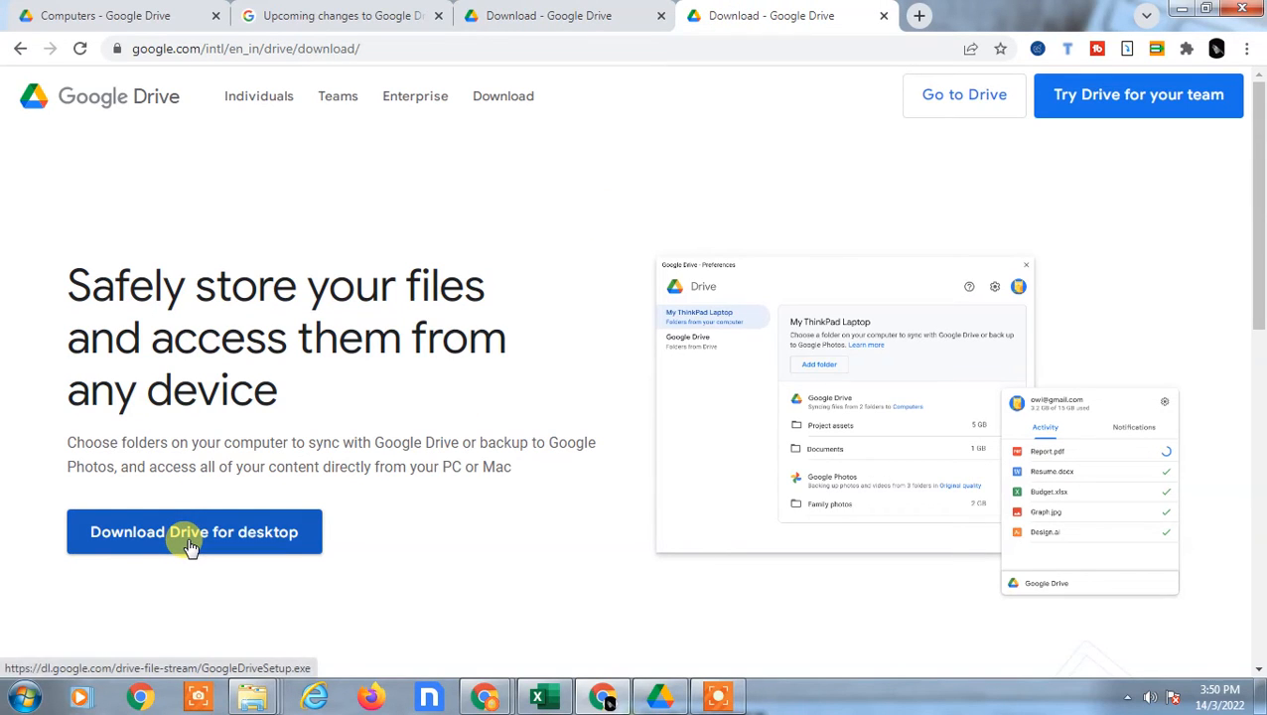
pyautogui.scroll(-3)
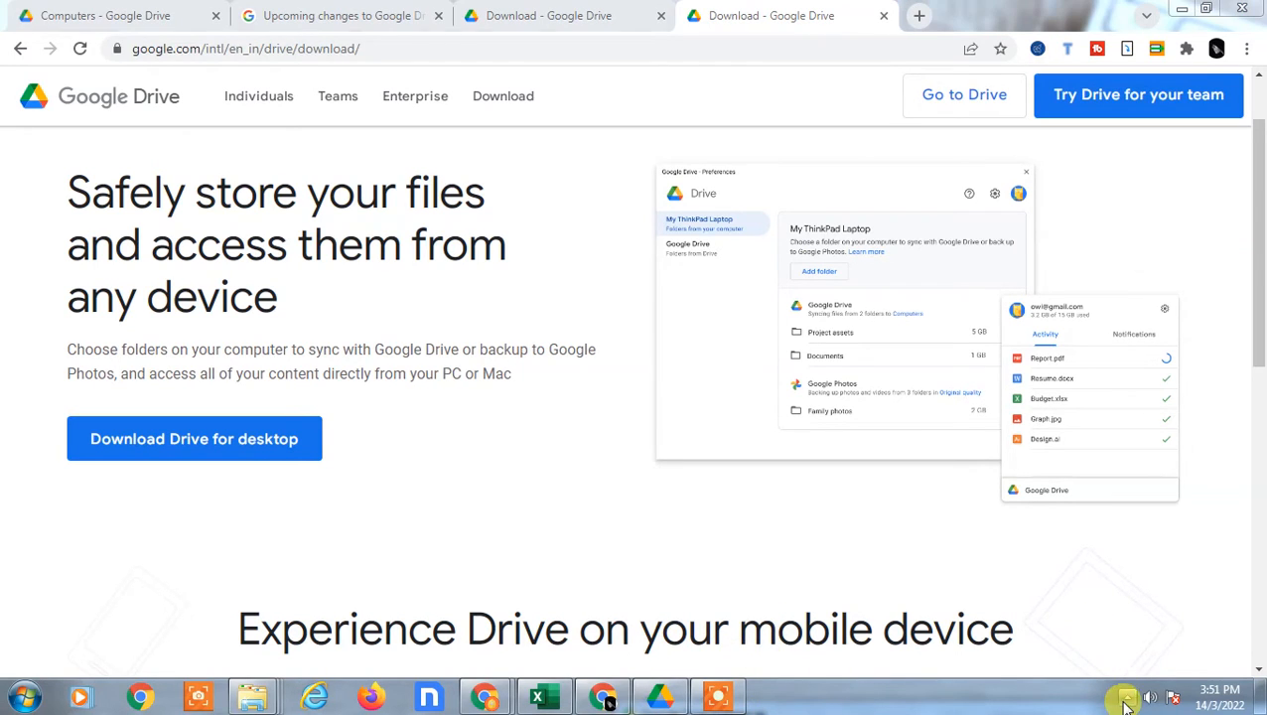
# Expand the taskbar's hidden tray icons to reveal the Google Drive icon.
pyautogui.click(1127, 697)
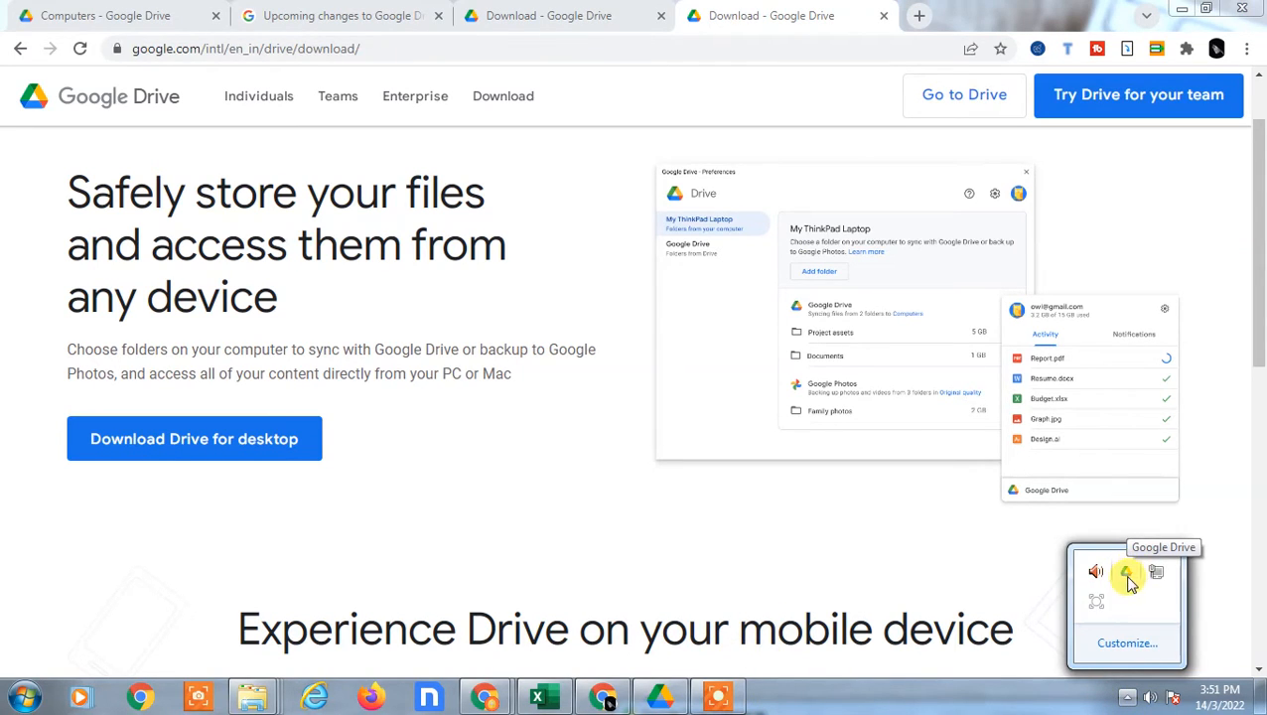
pyautogui.moveTo(1137, 581)
pyautogui.write('goo')
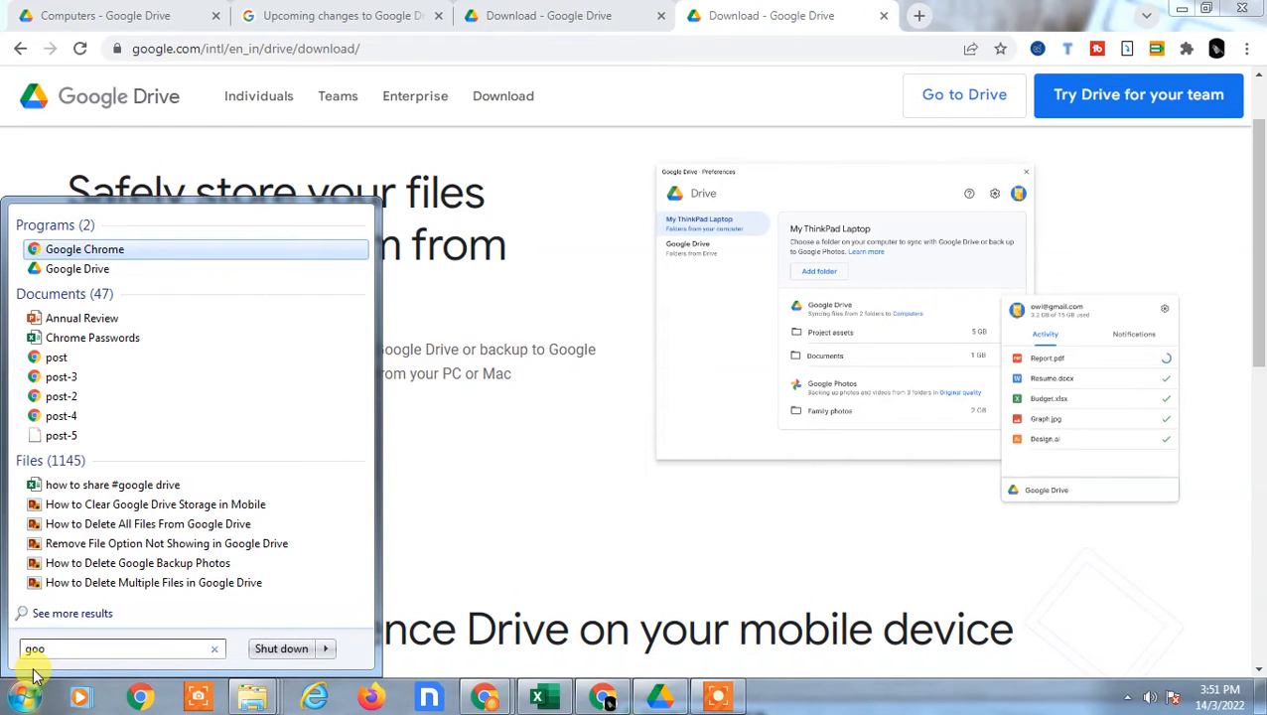
pyautogui.moveTo(77, 270)
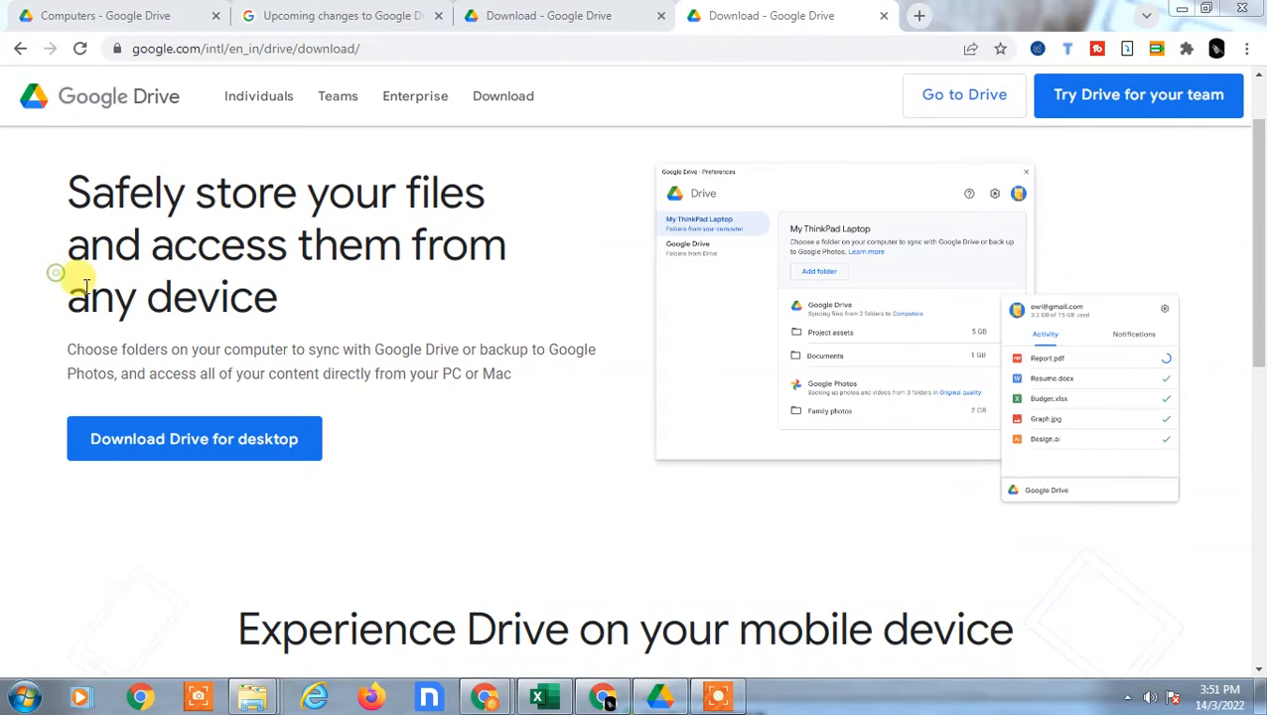
pyautogui.moveTo(938, 631)
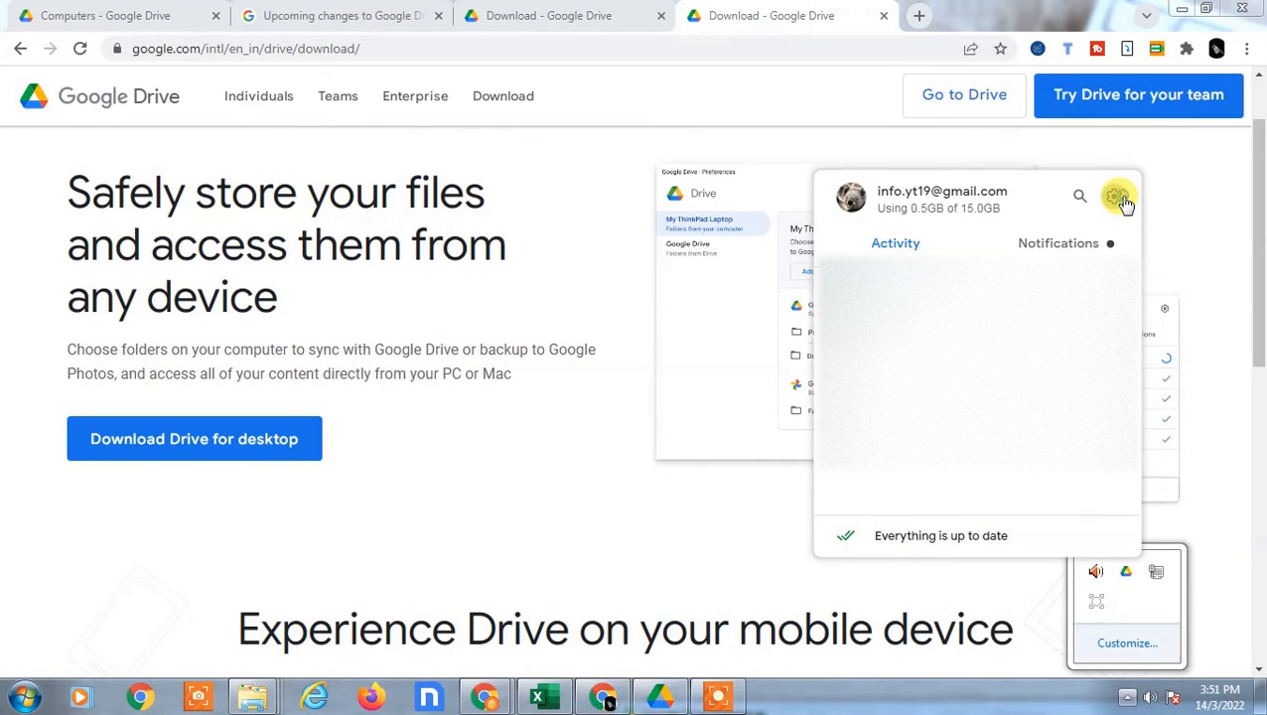
# Bring up the Drive for desktop Preferences showing My Computer's add-folder option.
pyautogui.click(1114, 195)
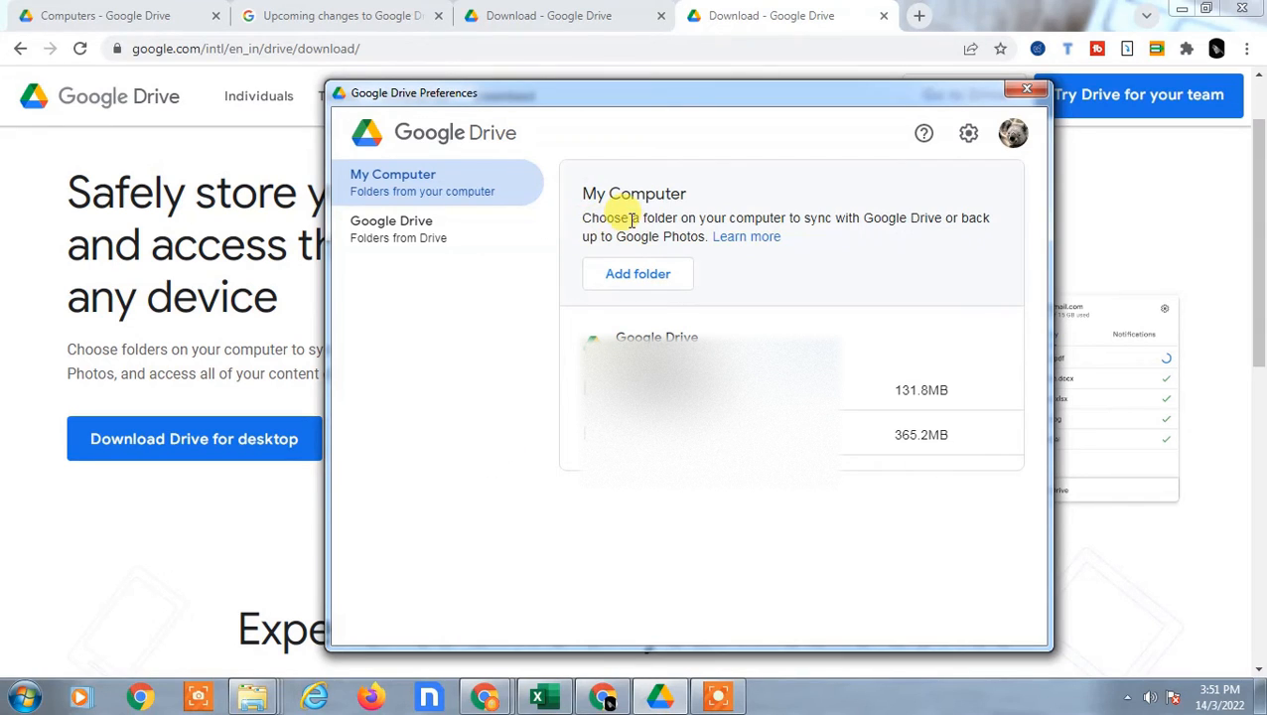
pyautogui.moveTo(569, 182)
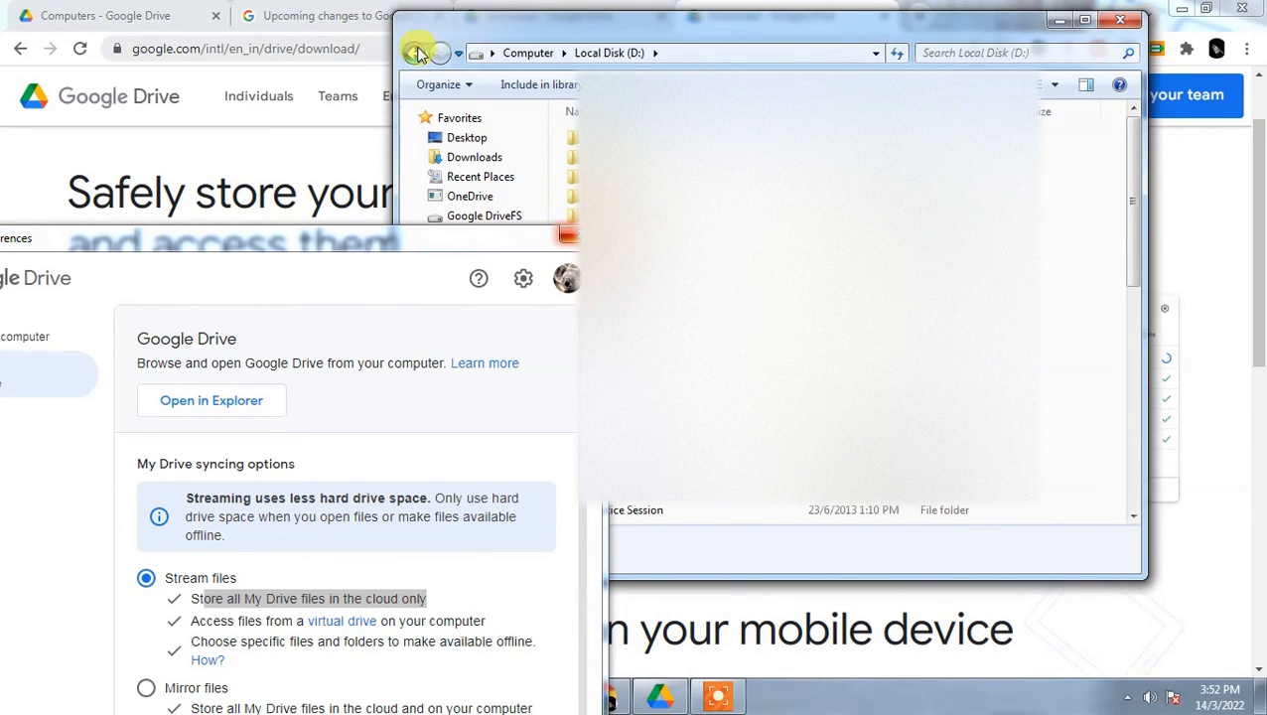
# Return to Google Drive online, check the empty Computers page, then view My Drive's folders.
pyautogui.click(414, 53)
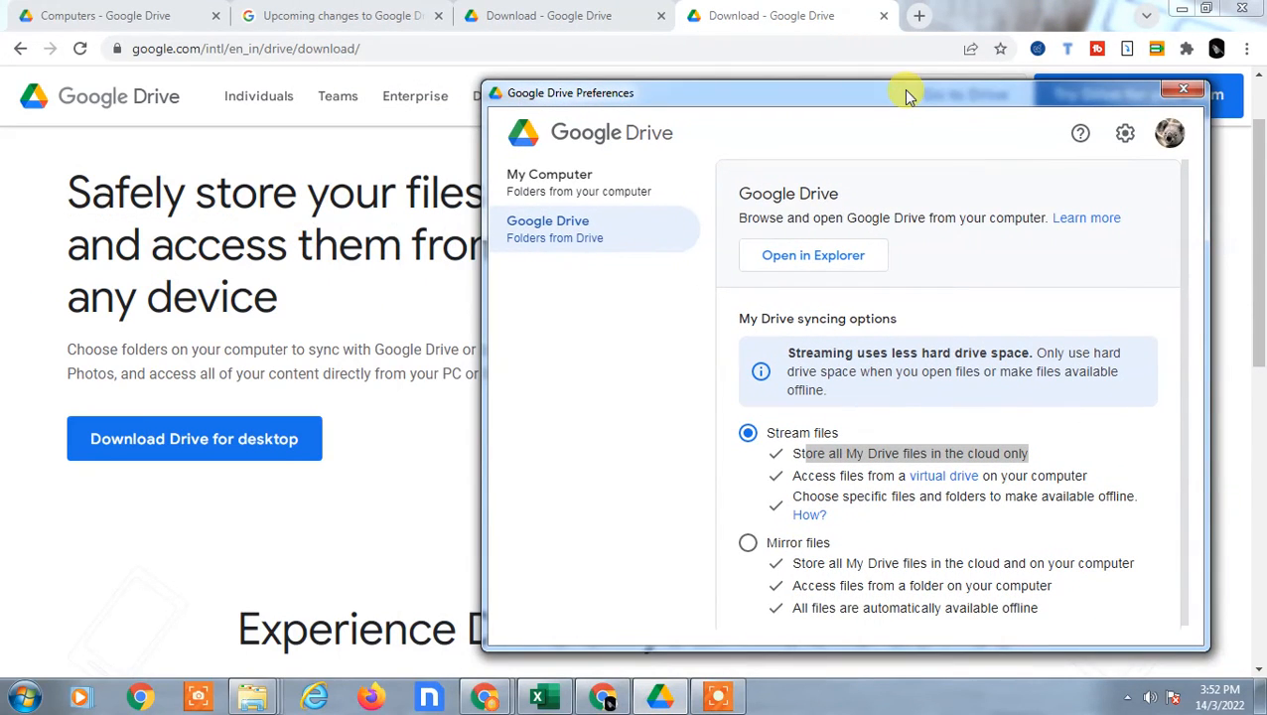
pyautogui.click(549, 182)
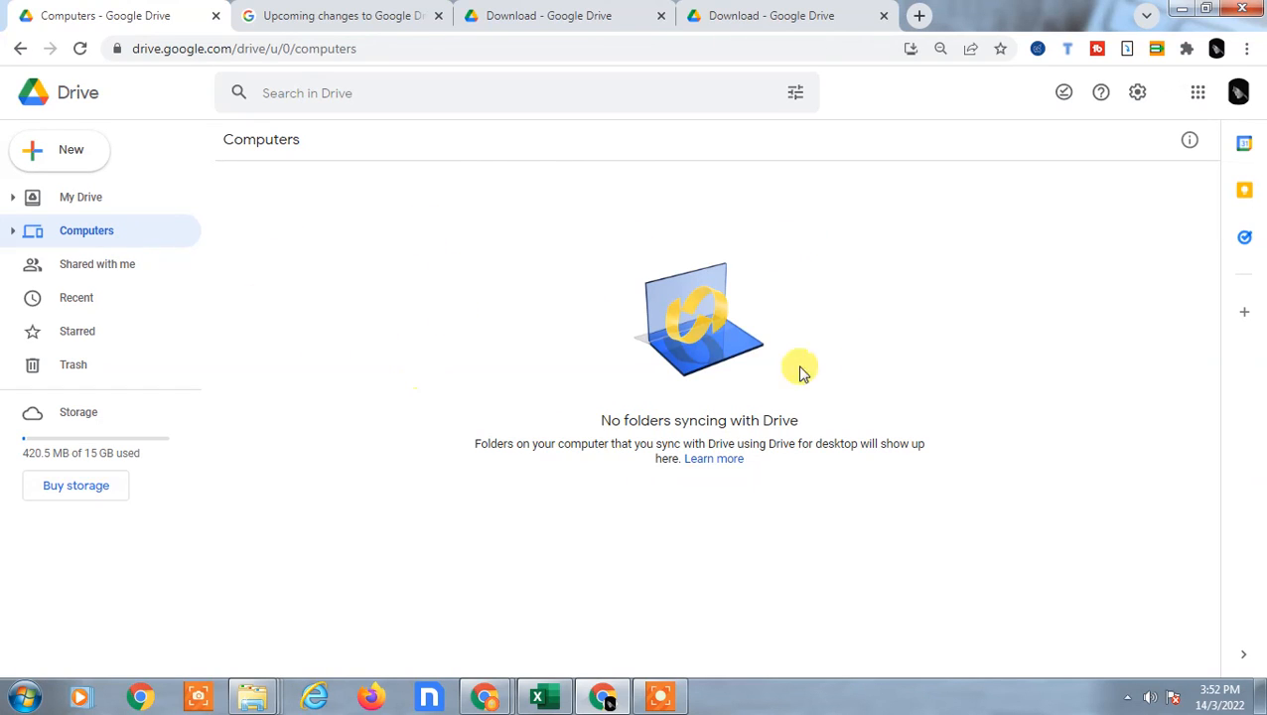
pyautogui.click(80, 197)
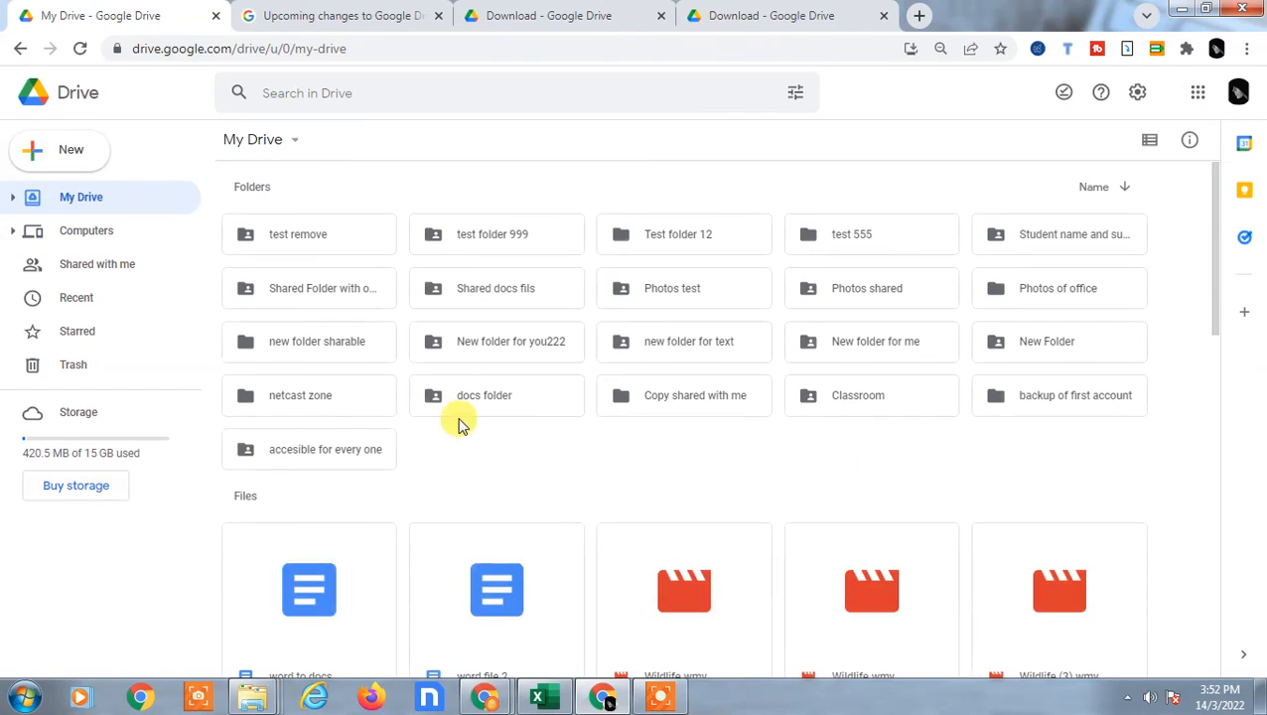